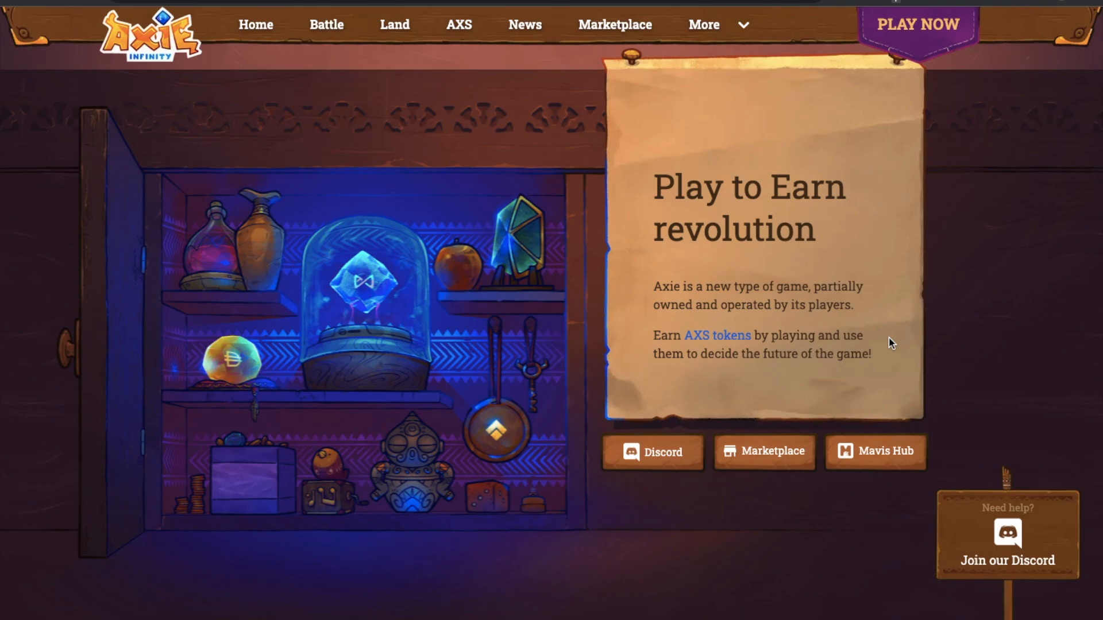
pyautogui.moveTo(773, 368)
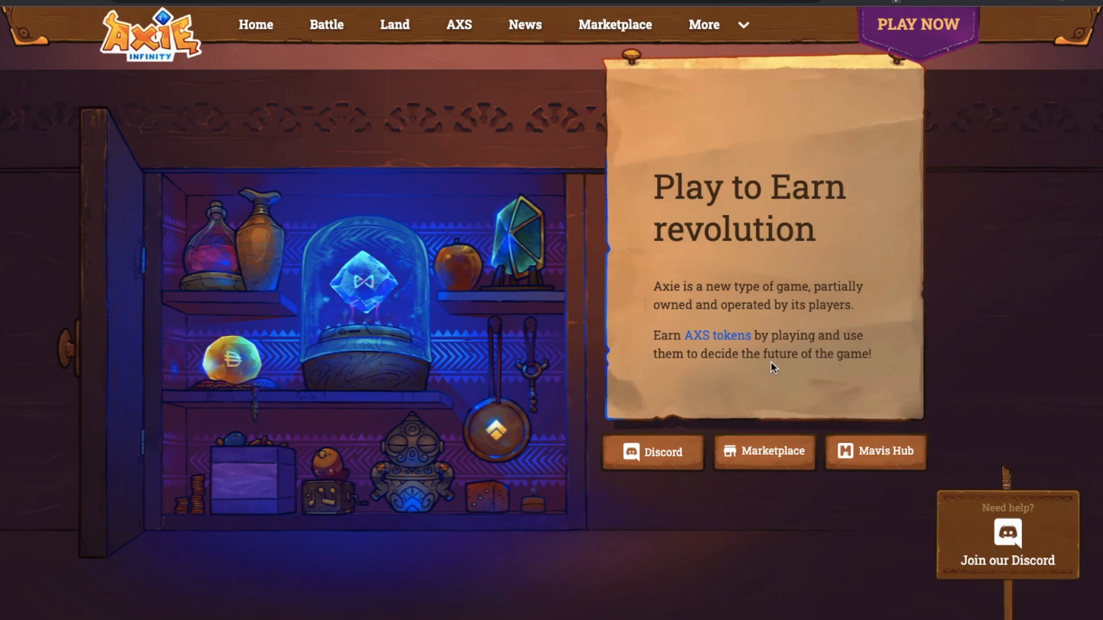
# - Reach the Staking AXS section and go to the AXS Staking Dashboard showing 124% estimated APR
pyautogui.scroll(-3)
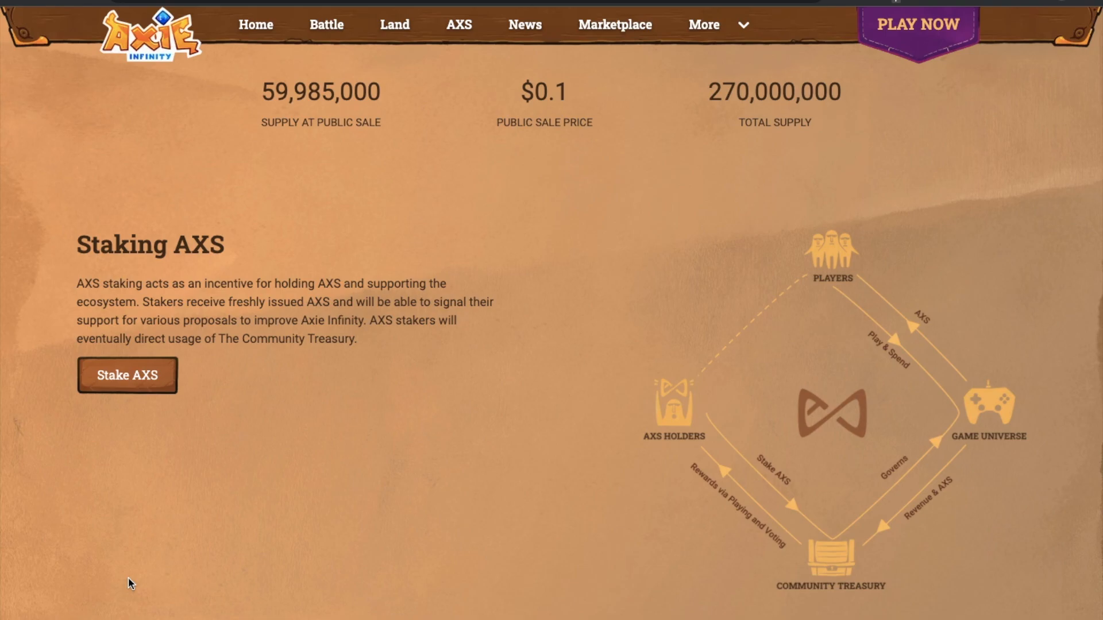
pyautogui.click(126, 375)
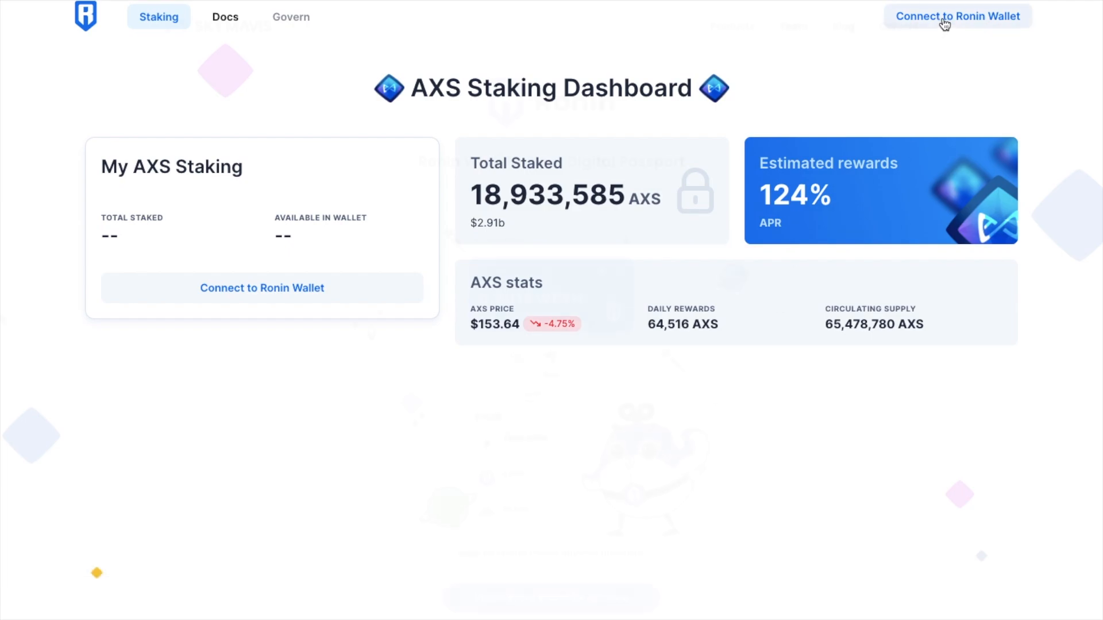
# - Attempt to connect a Ronin wallet, landing on Sky Mavis's Ronin Wallet download page
pyautogui.click(956, 15)
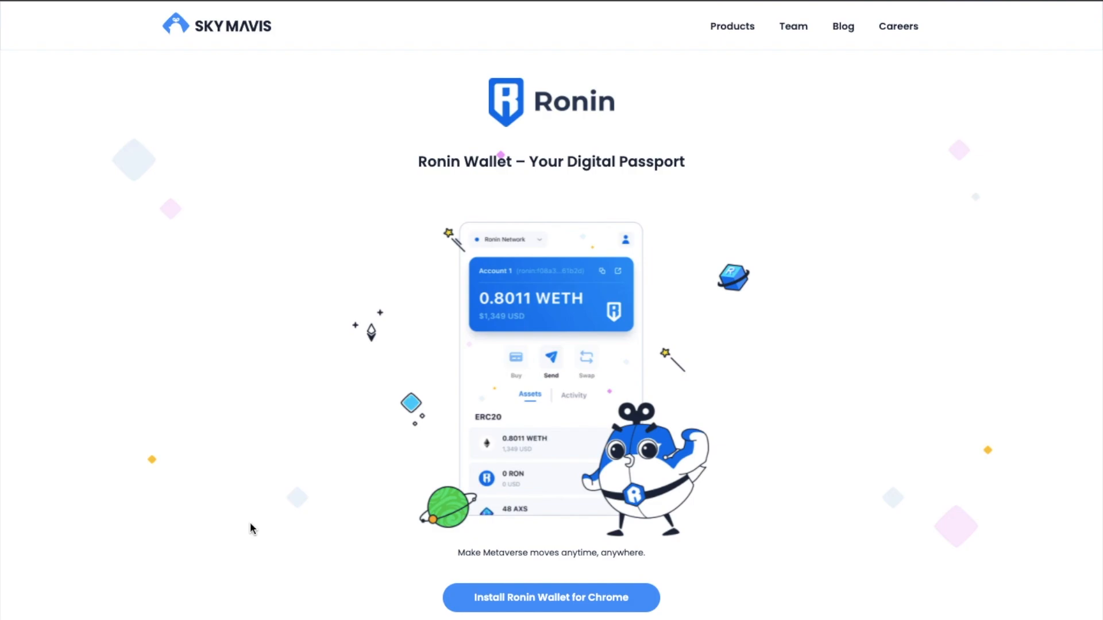
# - Install the Ronin Wallet extension from the Chrome Web Store and launch its welcome screen
pyautogui.click(550, 597)
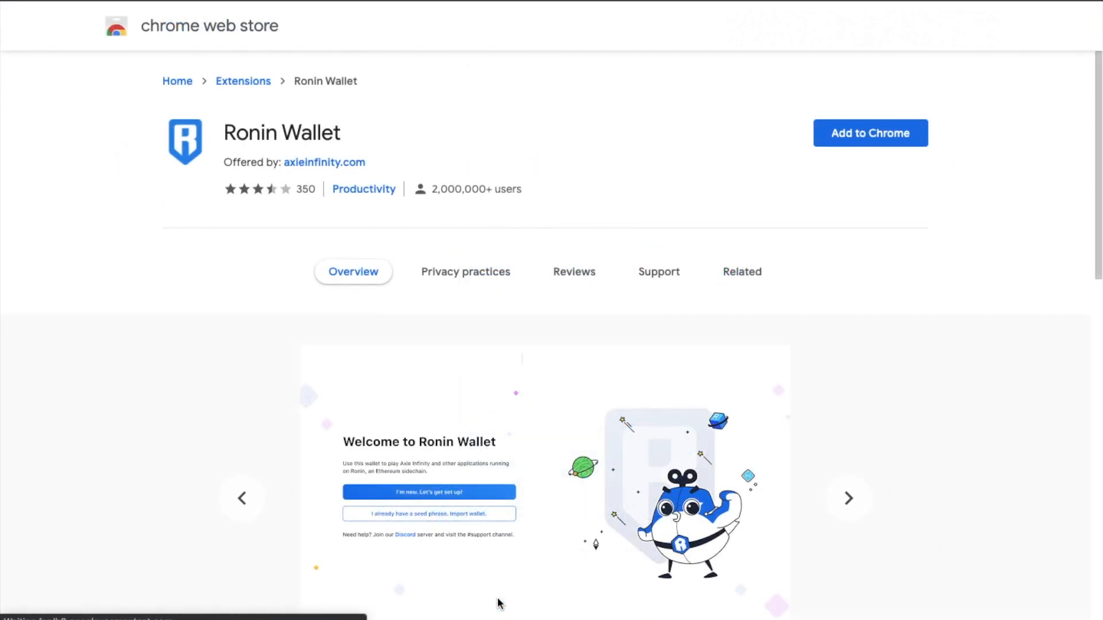
pyautogui.scroll(-3)
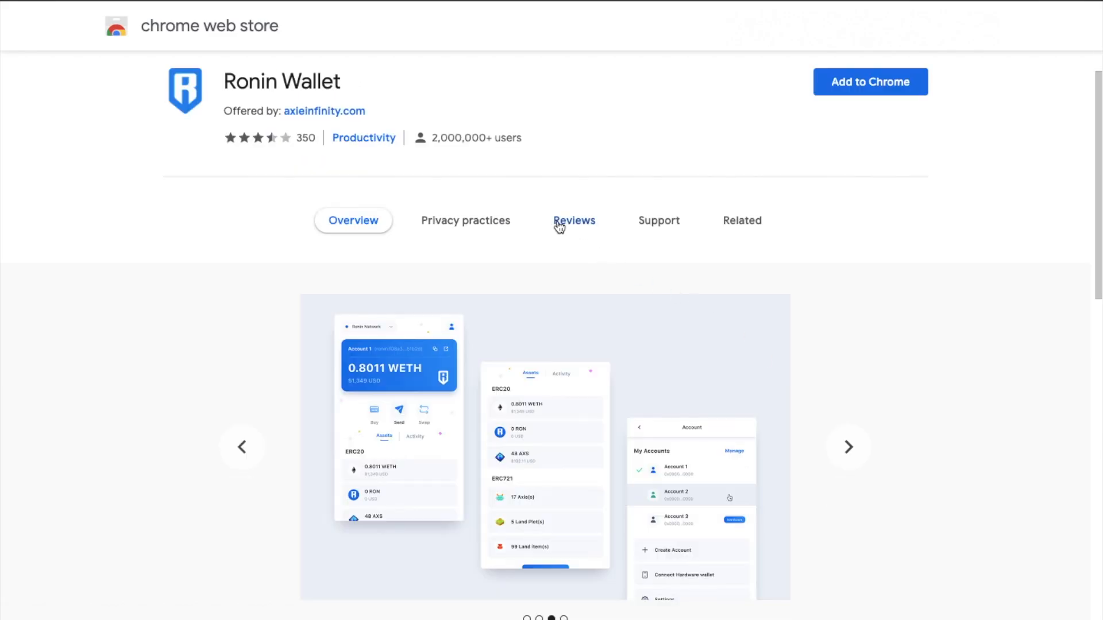
pyautogui.click(574, 220)
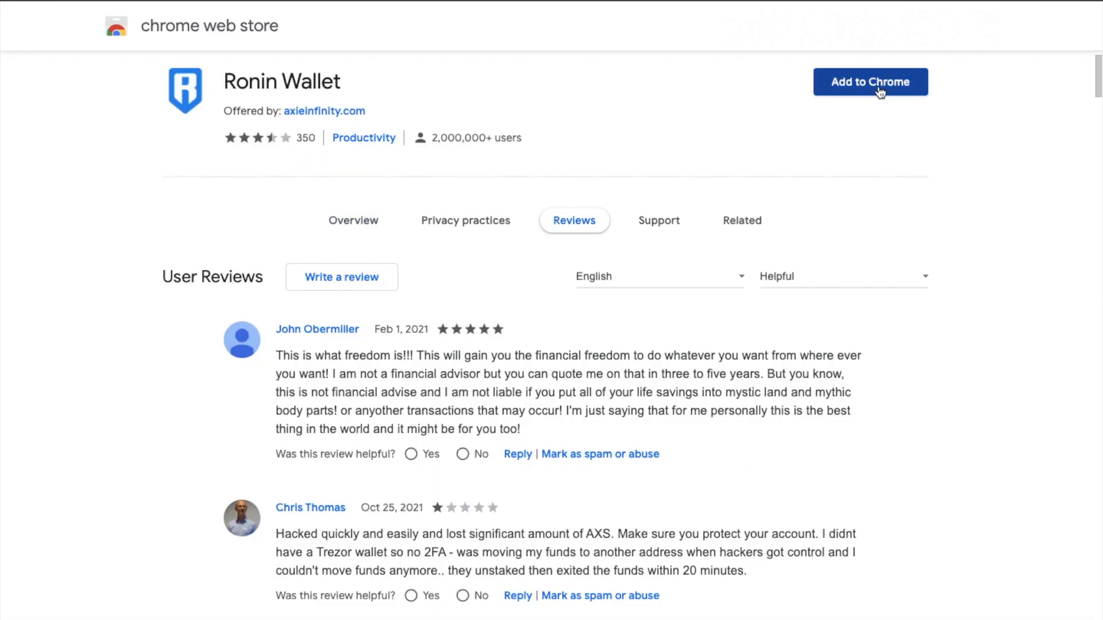
pyautogui.click(869, 81)
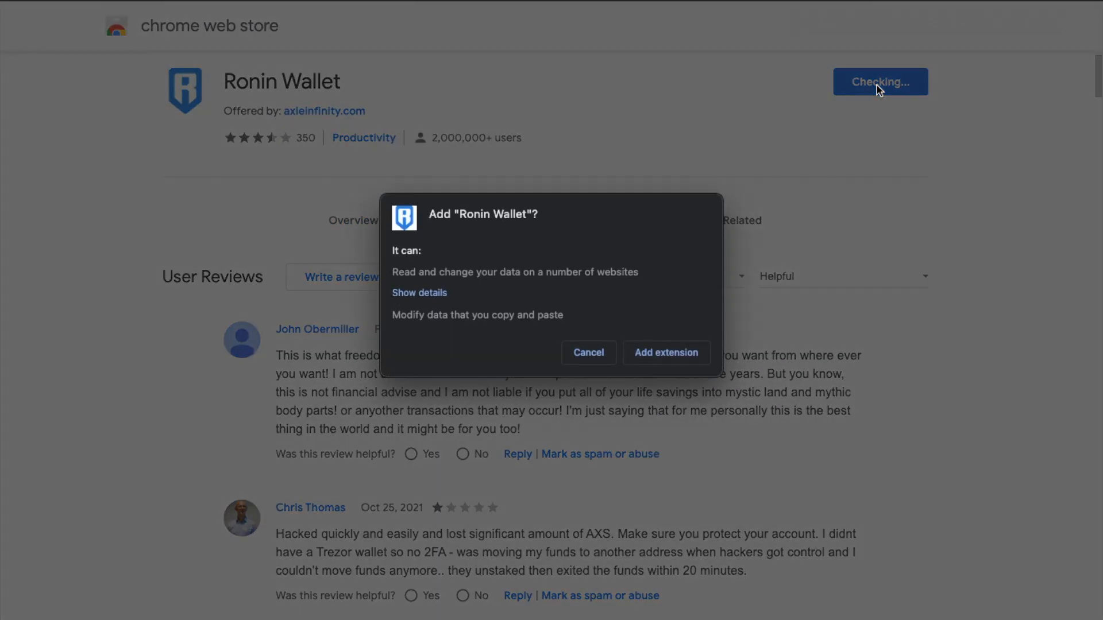
pyautogui.moveTo(665, 353)
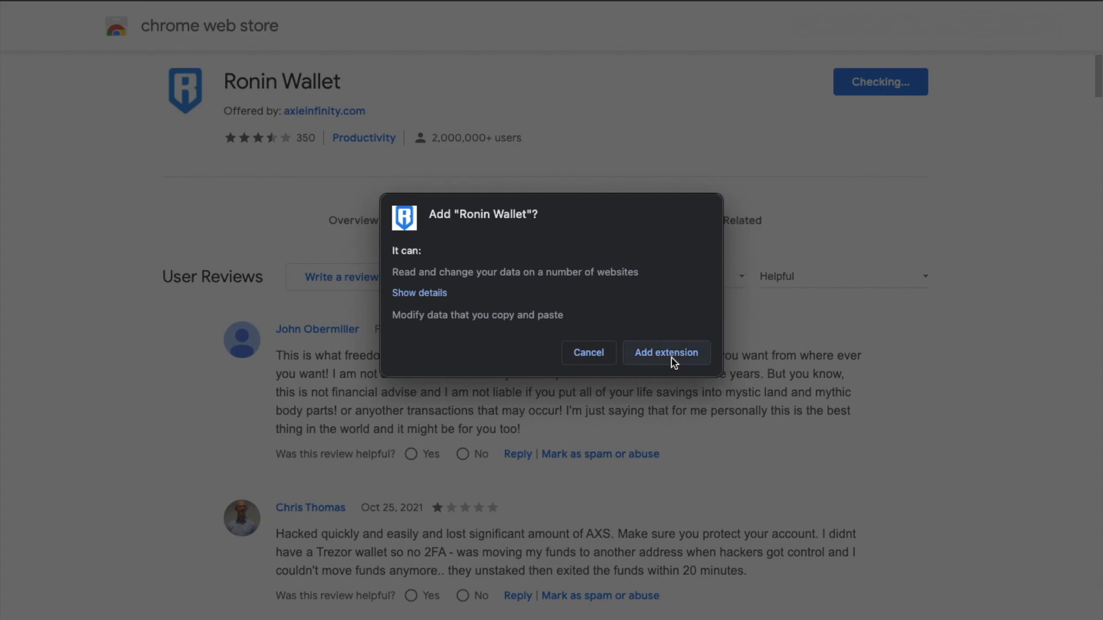
pyautogui.click(666, 353)
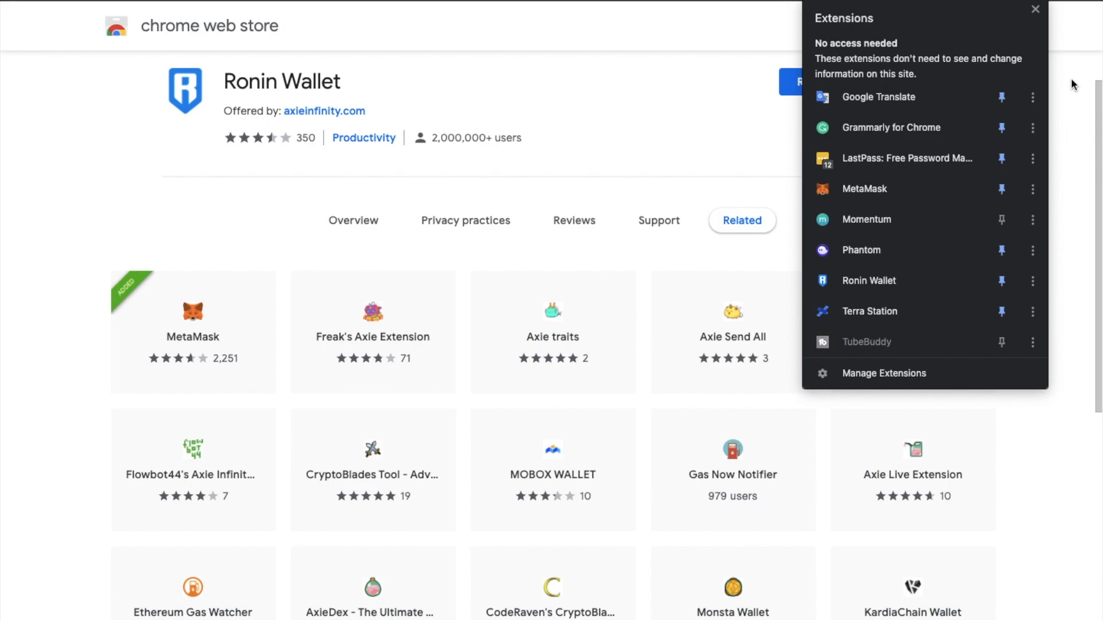
pyautogui.click(1035, 9)
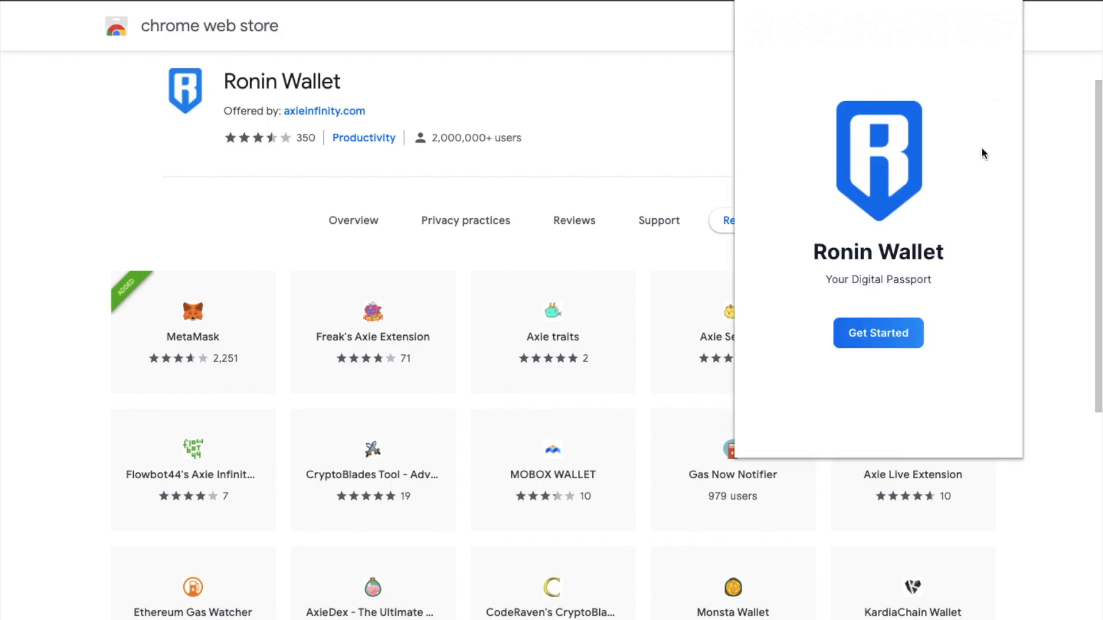
# - Create a brand-new Ronin Wallet as a new user with a password until creation is confirmed
pyautogui.click(877, 333)
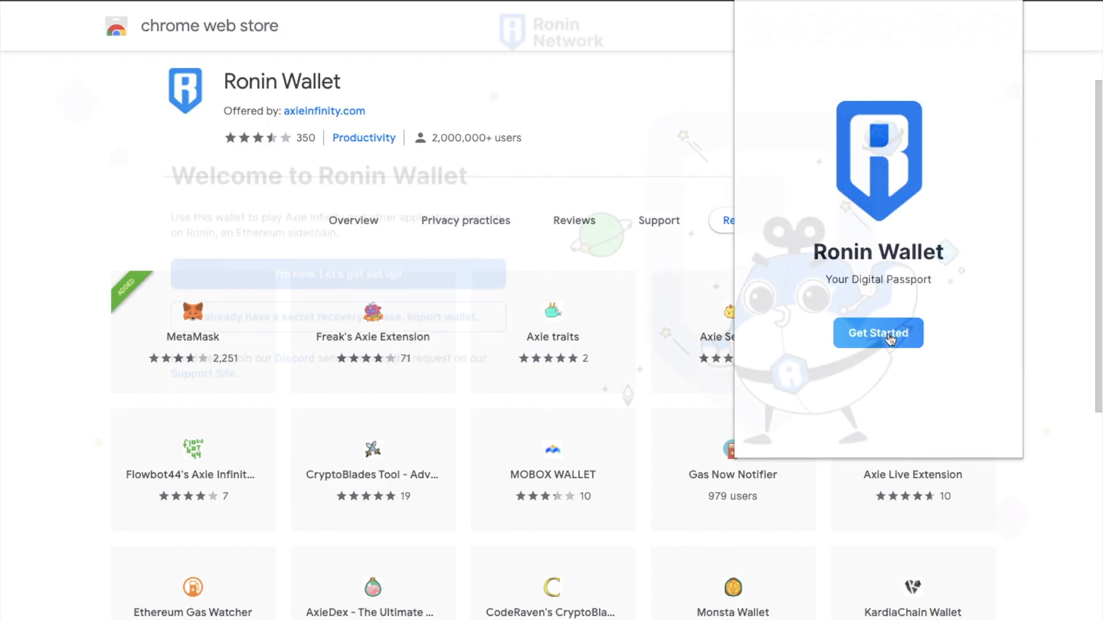
pyautogui.click(878, 333)
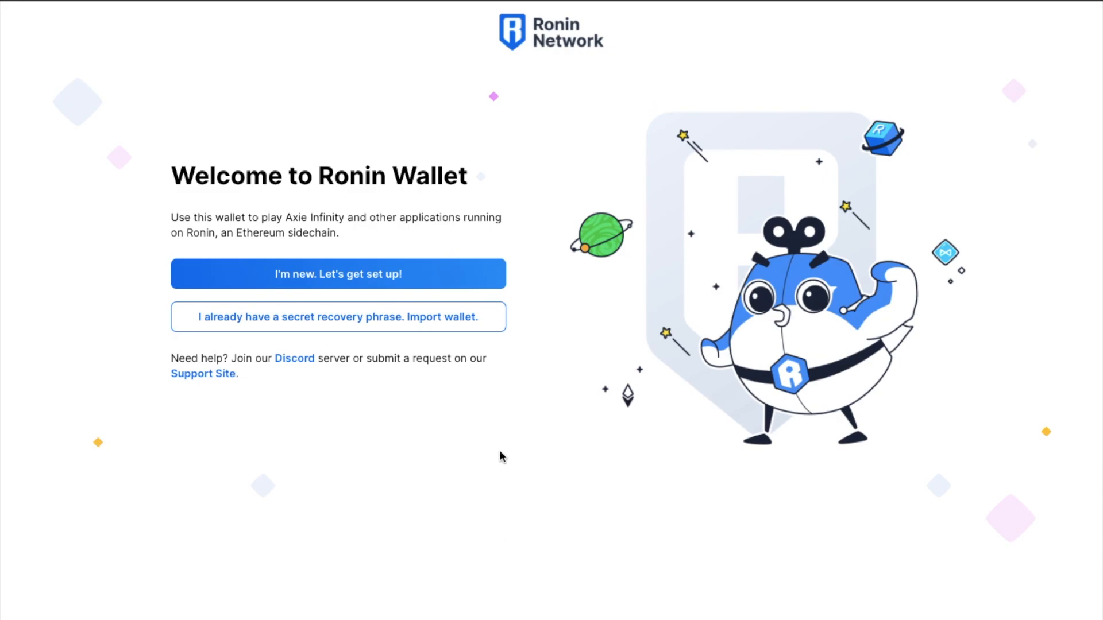
pyautogui.moveTo(458, 456)
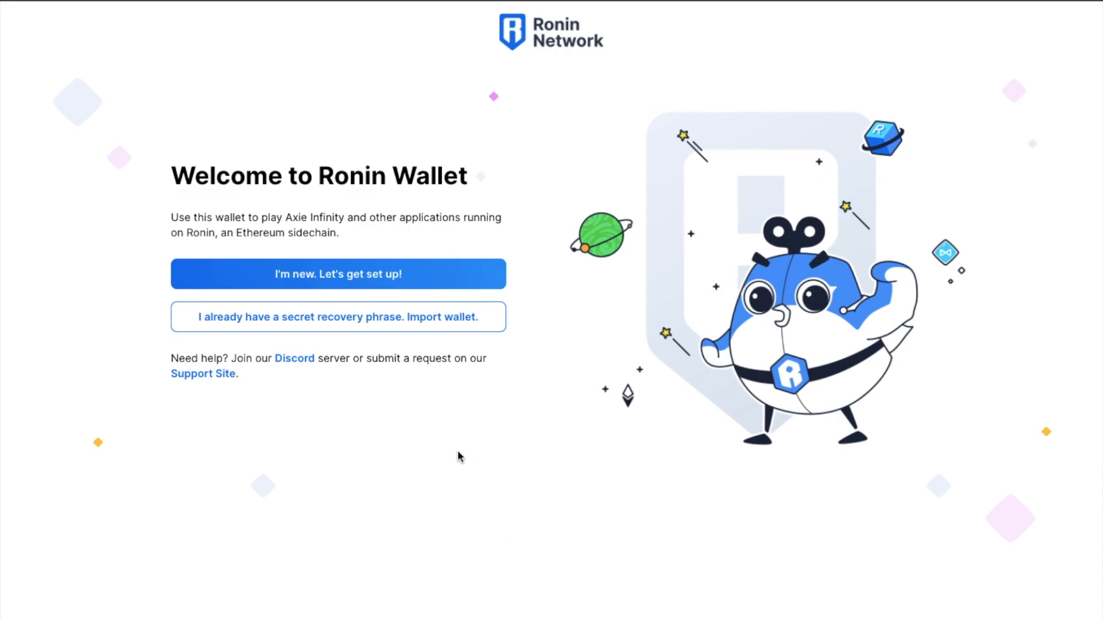
pyautogui.moveTo(403, 274)
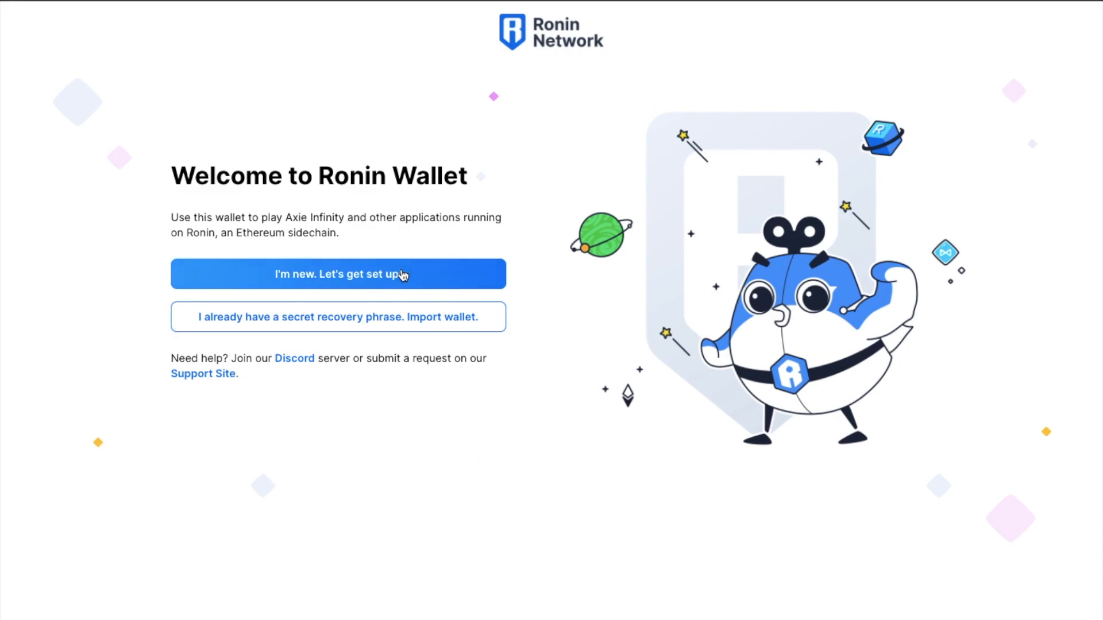
pyautogui.click(337, 274)
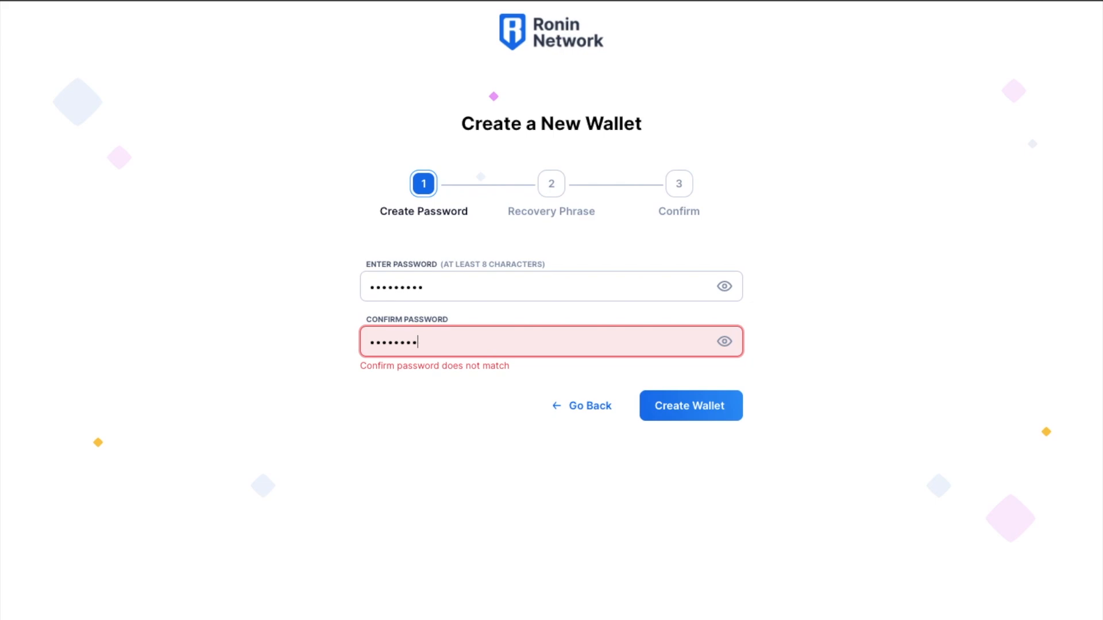
pyautogui.write('a')
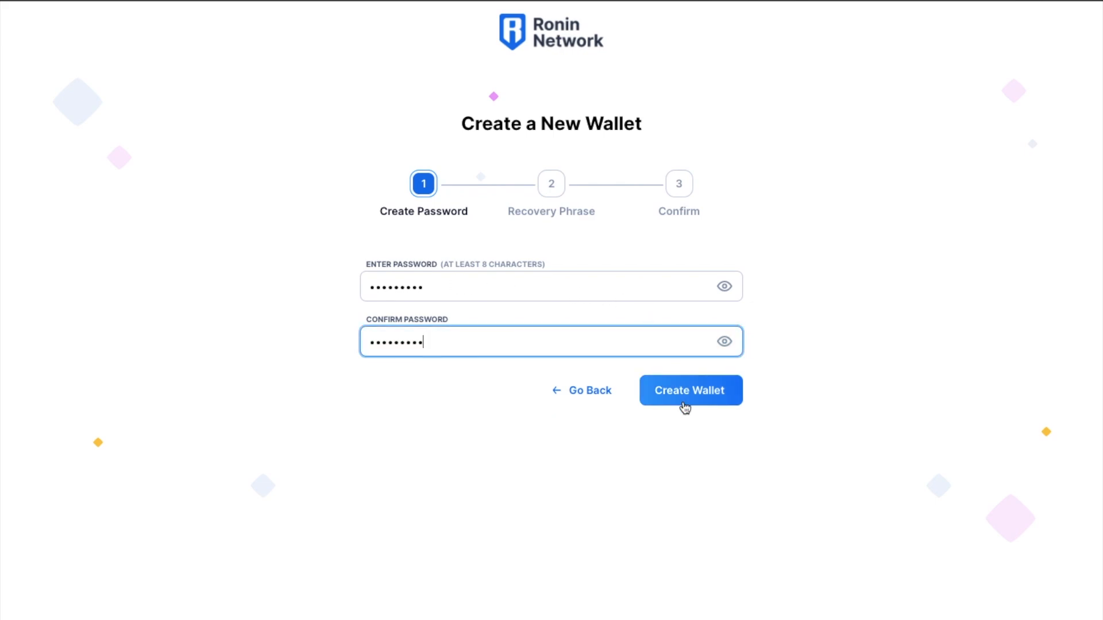
pyautogui.click(690, 391)
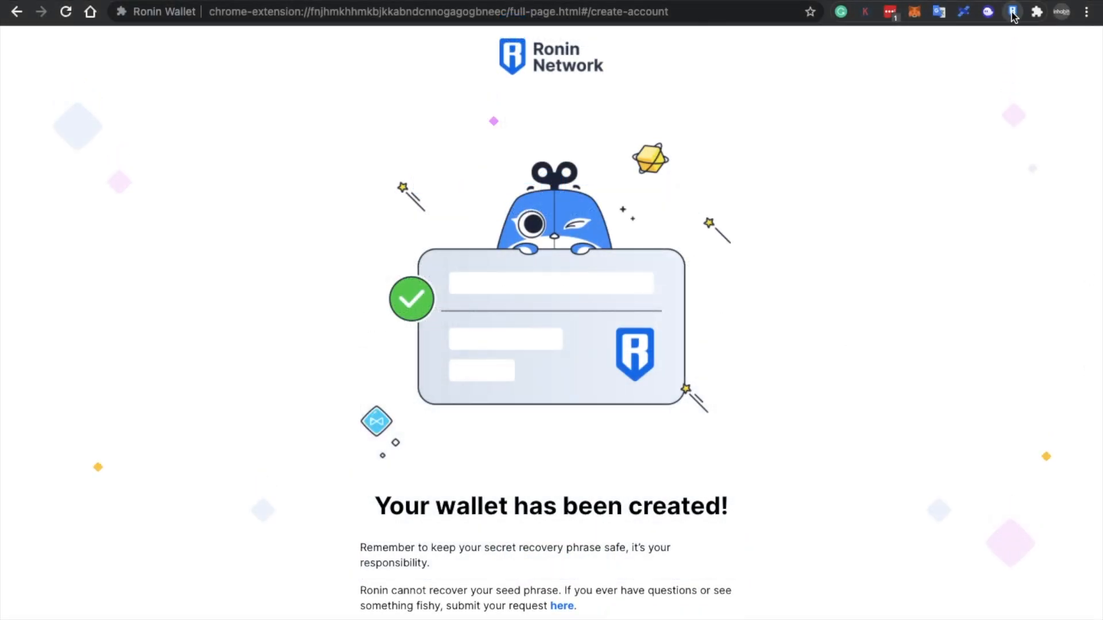
# - Review the new account's empty balances and start connecting a Trezor hardware wallet
pyautogui.click(1012, 12)
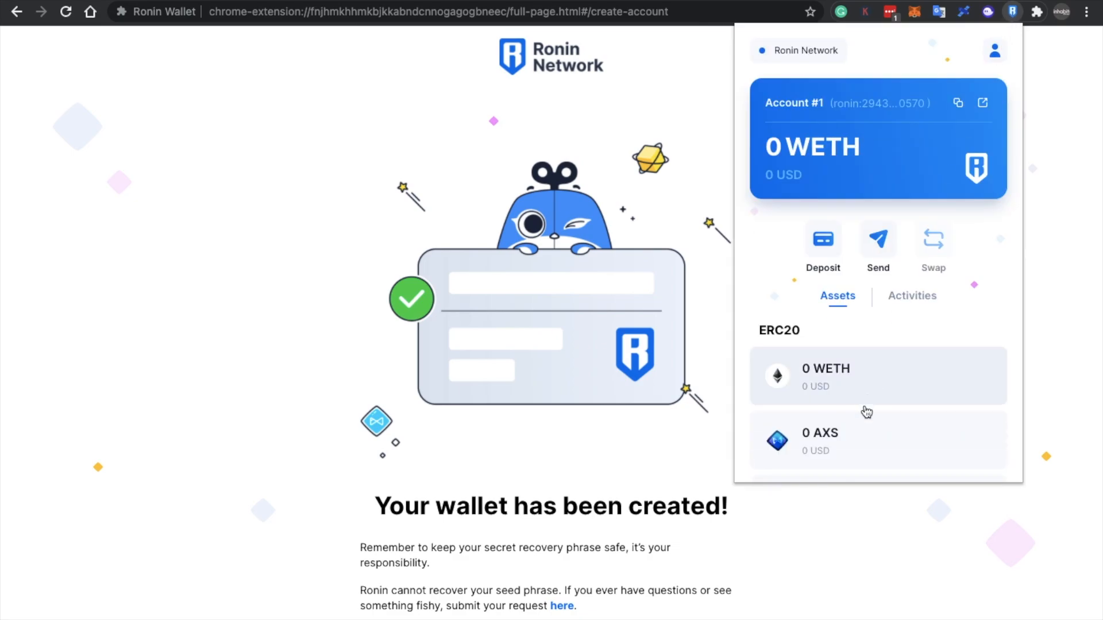
pyautogui.scroll(-3)
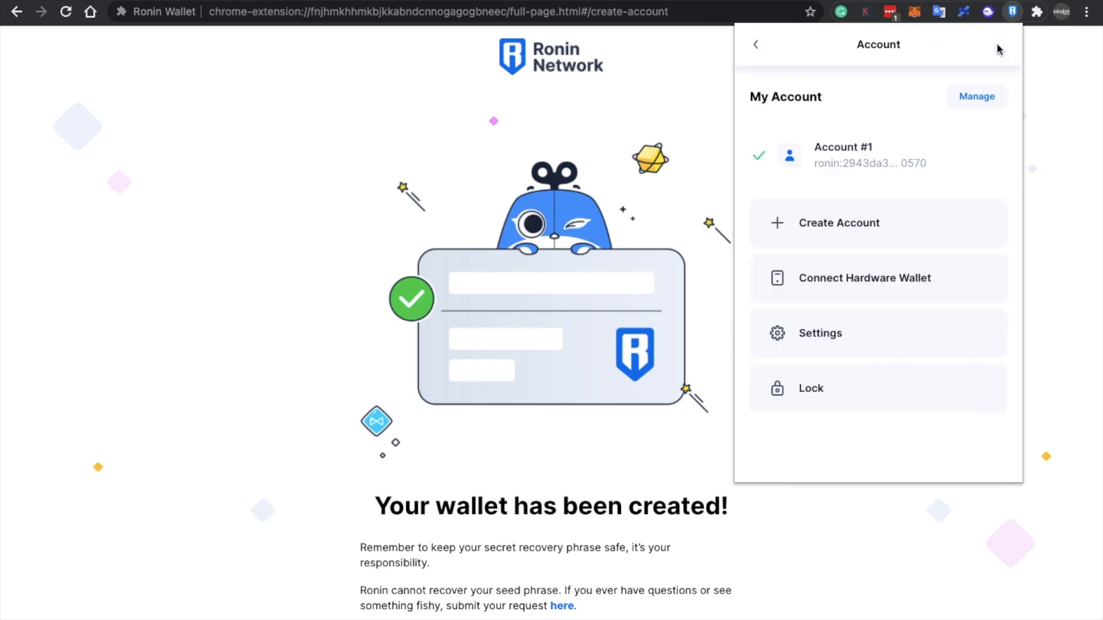
pyautogui.moveTo(830, 236)
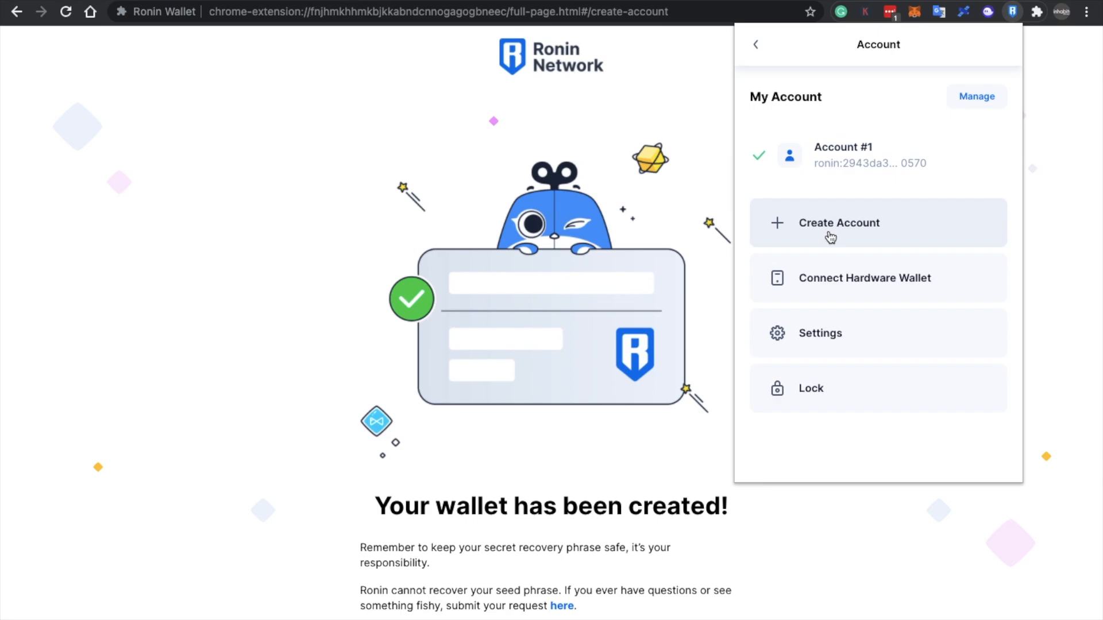
pyautogui.moveTo(855, 282)
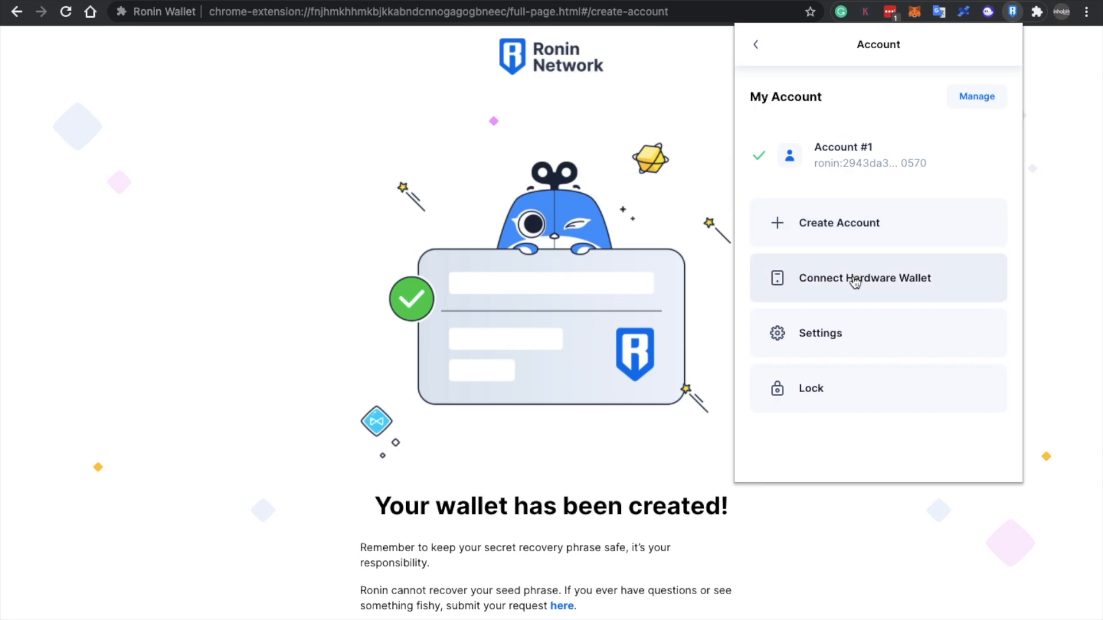
pyautogui.click(863, 278)
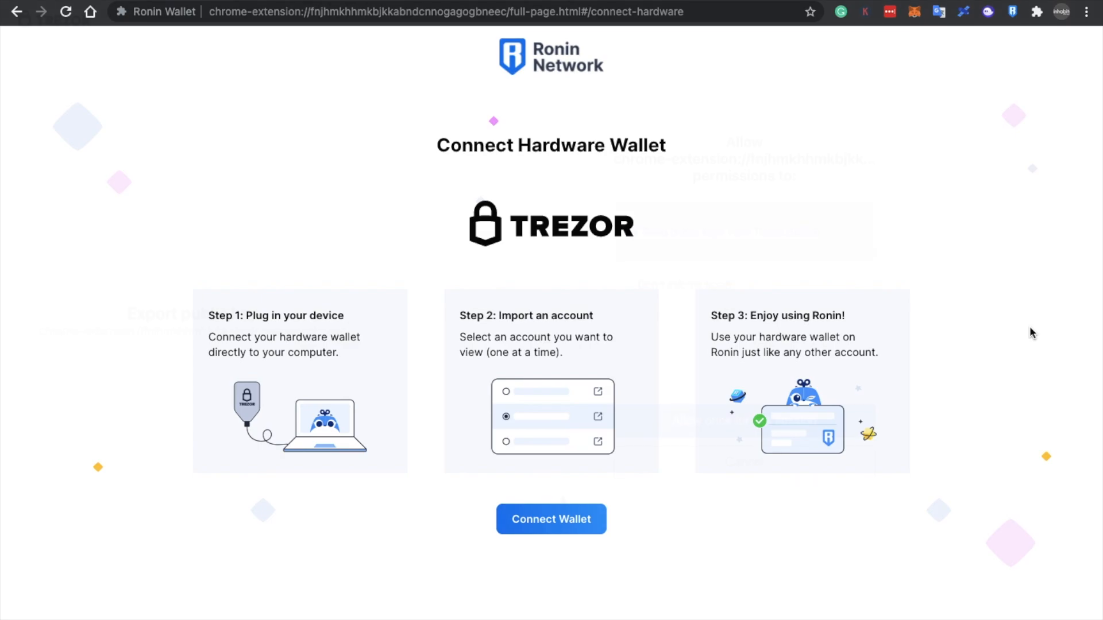
# - Allow Trezor public-key reading once and import hardware account 1 into Ronin Wallet
pyautogui.click(550, 519)
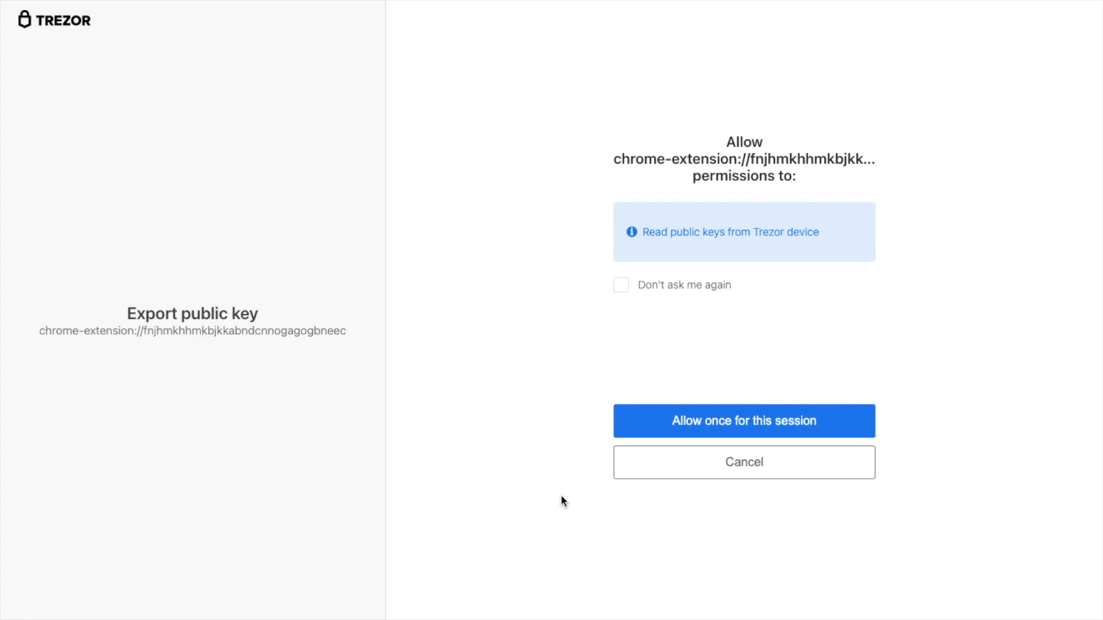
pyautogui.click(743, 421)
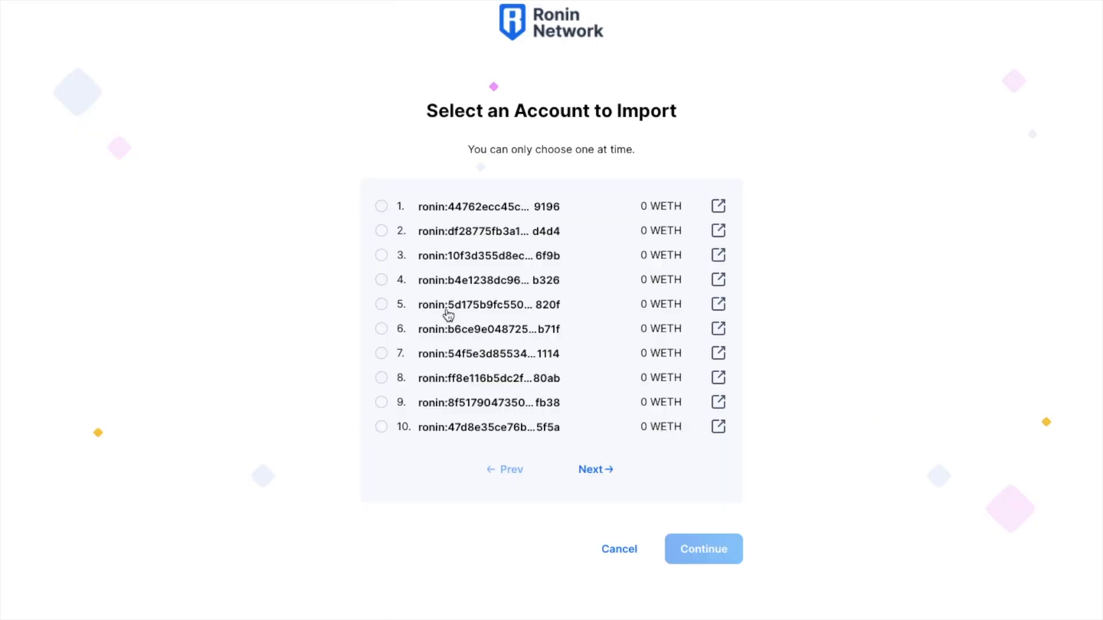
pyautogui.click(381, 206)
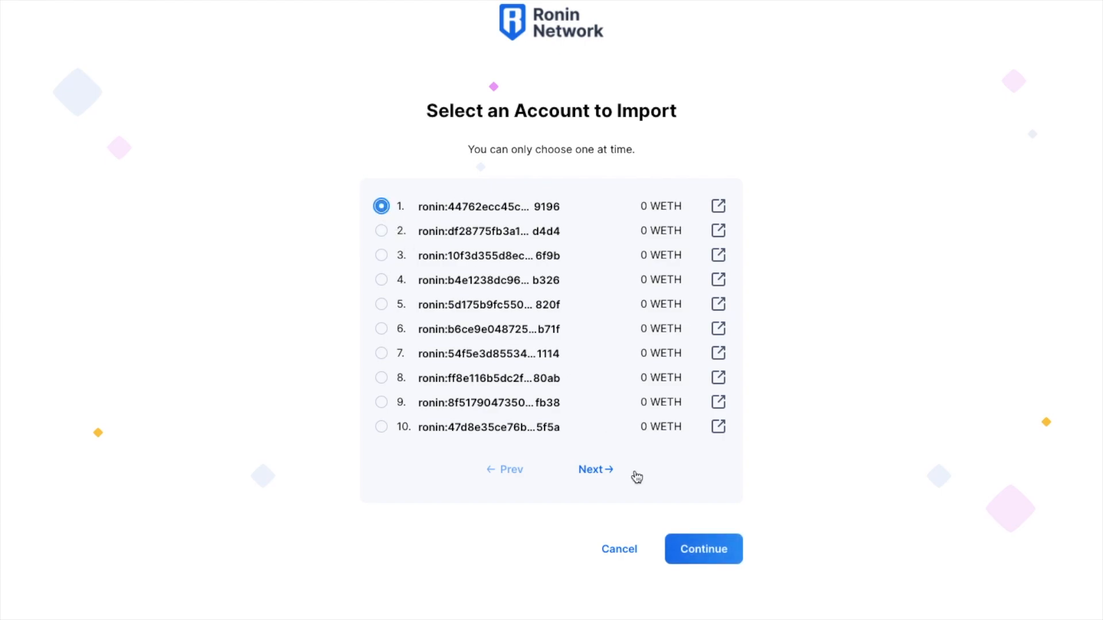
pyautogui.click(703, 549)
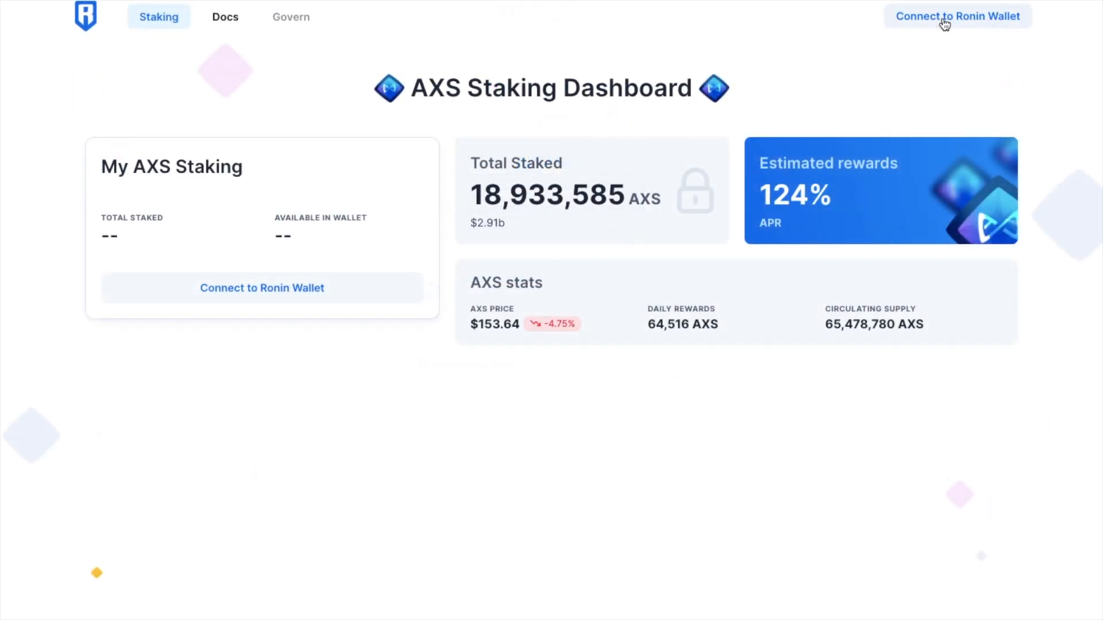
# - Connect the dashboard to my Ronin wallet, showing 0 AXS staked and available
pyautogui.click(957, 15)
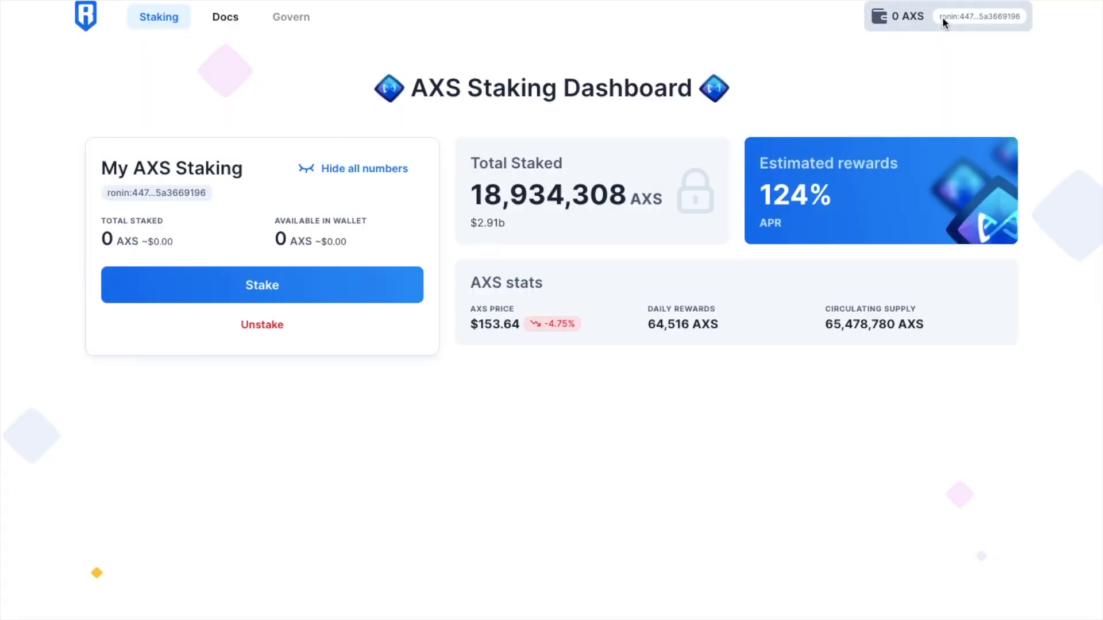
pyautogui.moveTo(169, 175)
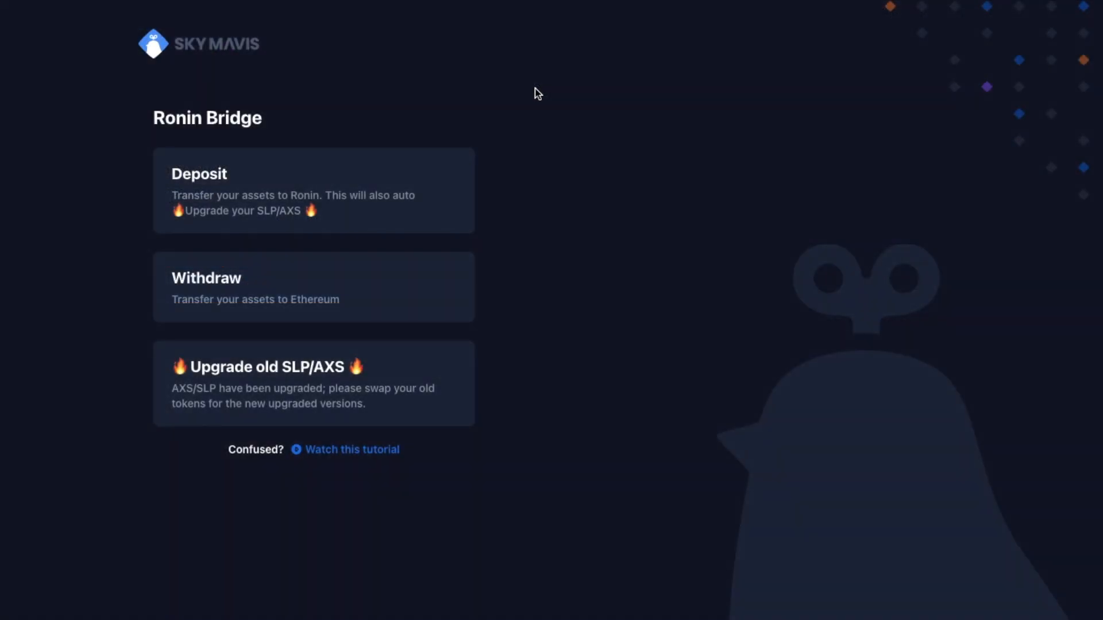
pyautogui.moveTo(403, 219)
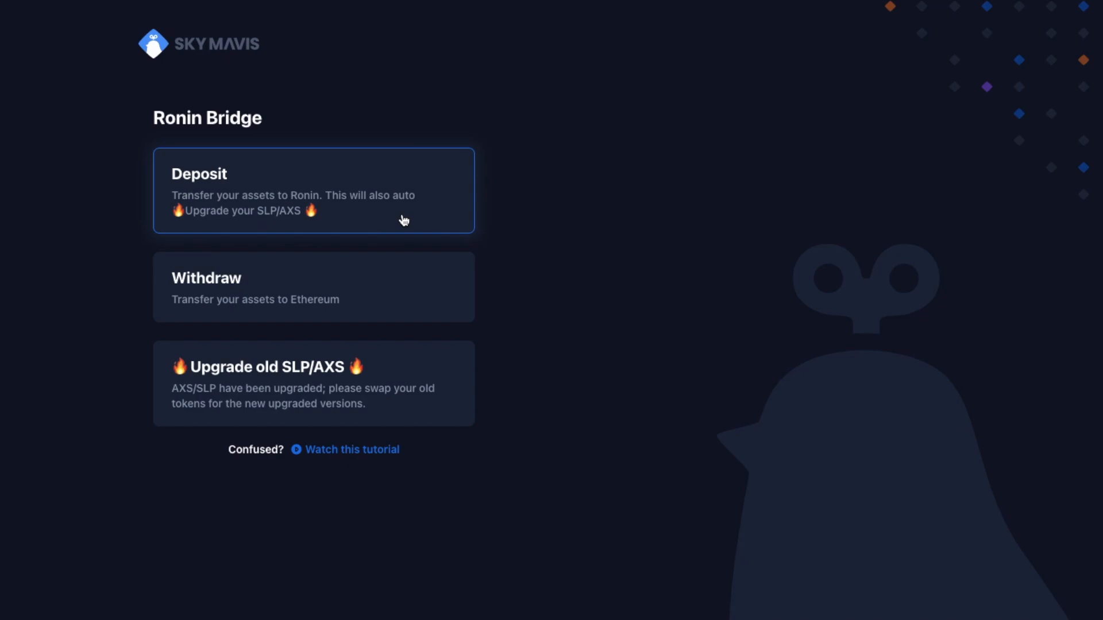
# - Start a Ronin Bridge deposit to my pasted Ronin address with AXS as the asset
pyautogui.click(313, 189)
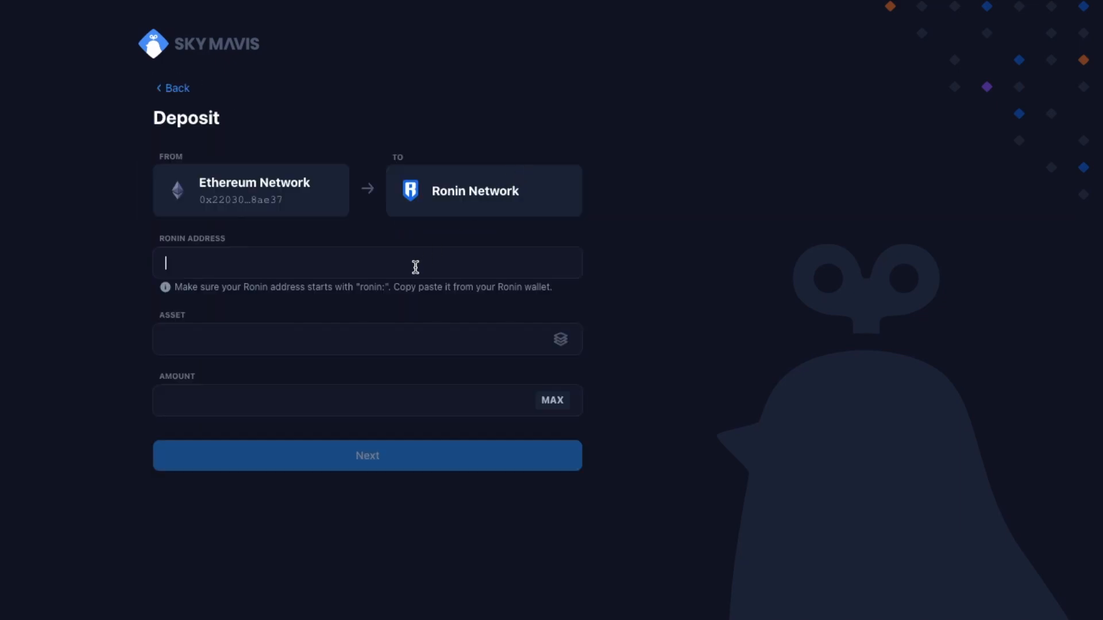
pyautogui.click(933, 68)
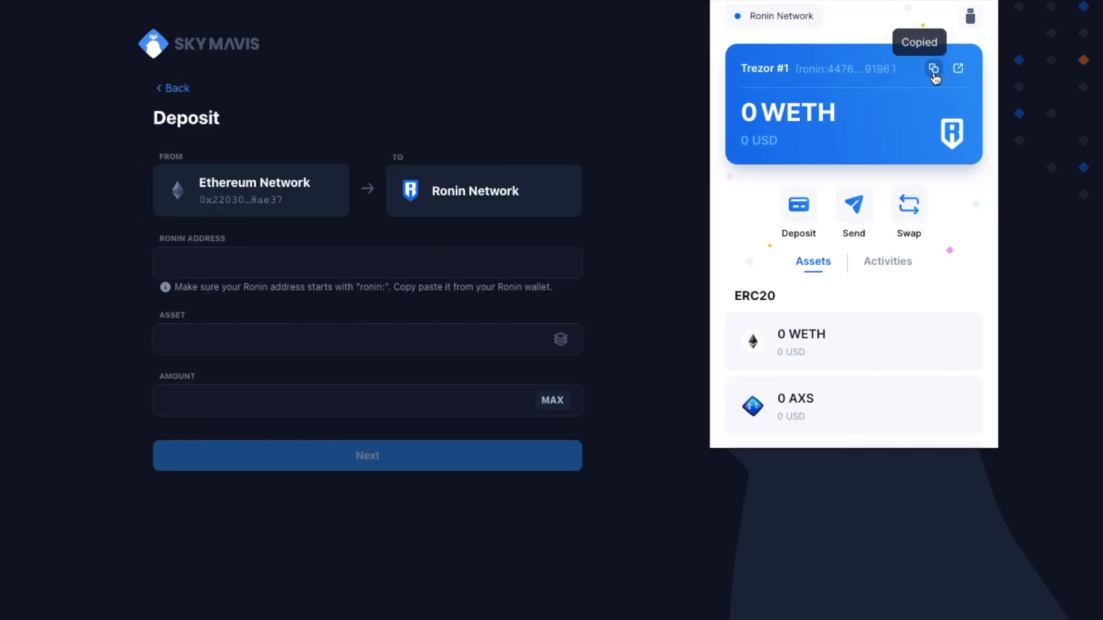
pyautogui.click(330, 262)
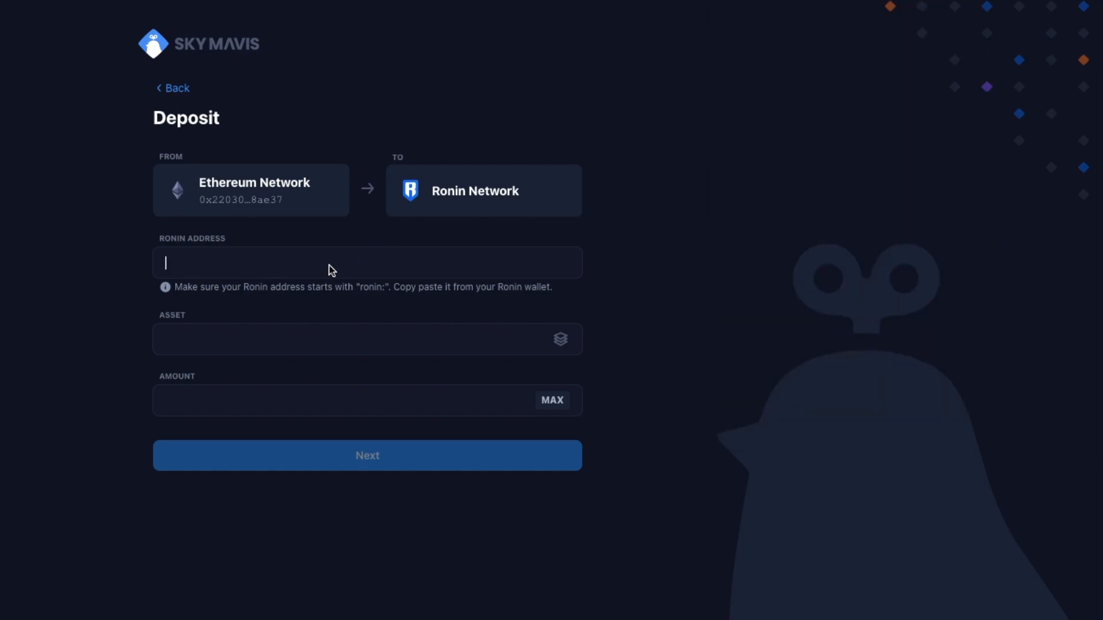
pyautogui.click(368, 339)
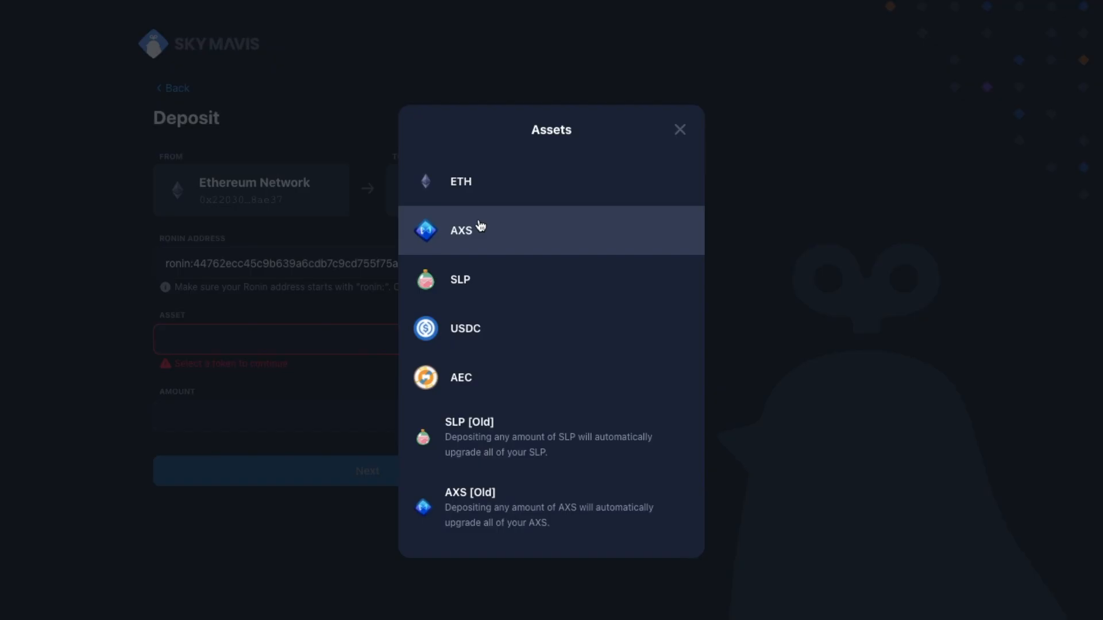
pyautogui.click(461, 230)
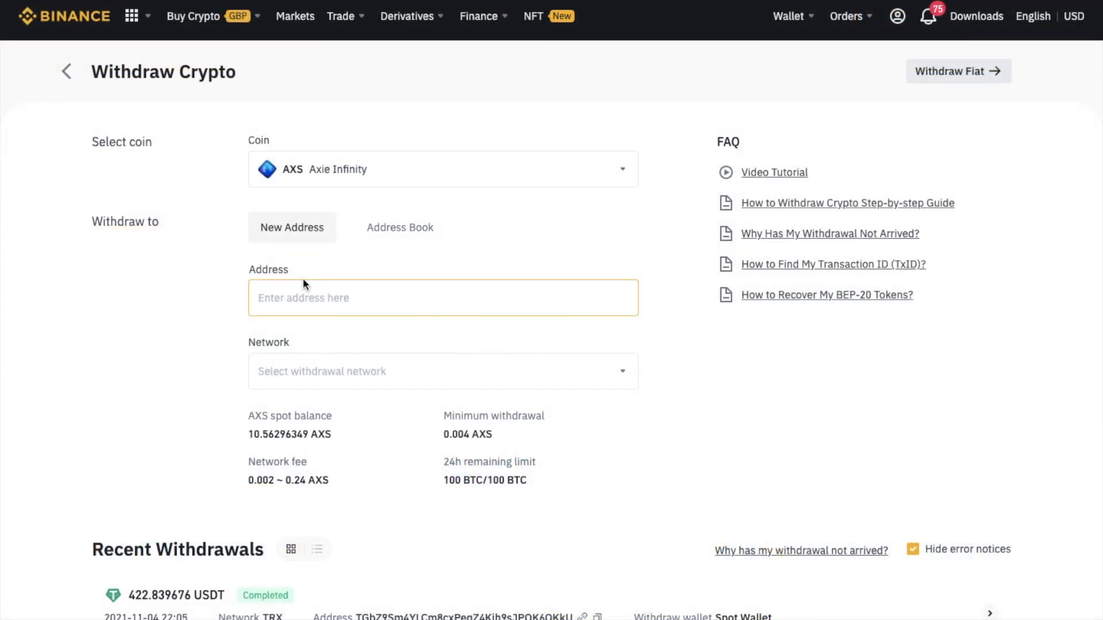
pyautogui.moveTo(299, 281)
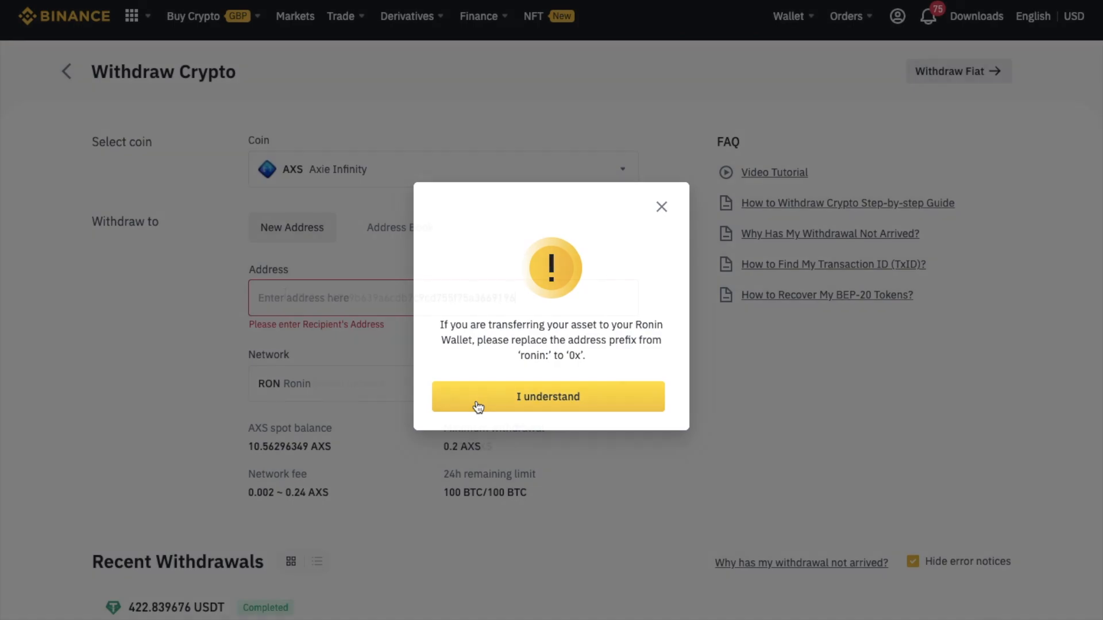
# - Enter my Ronin address with the prefix changed to 0x and choose the RON network
pyautogui.click(547, 396)
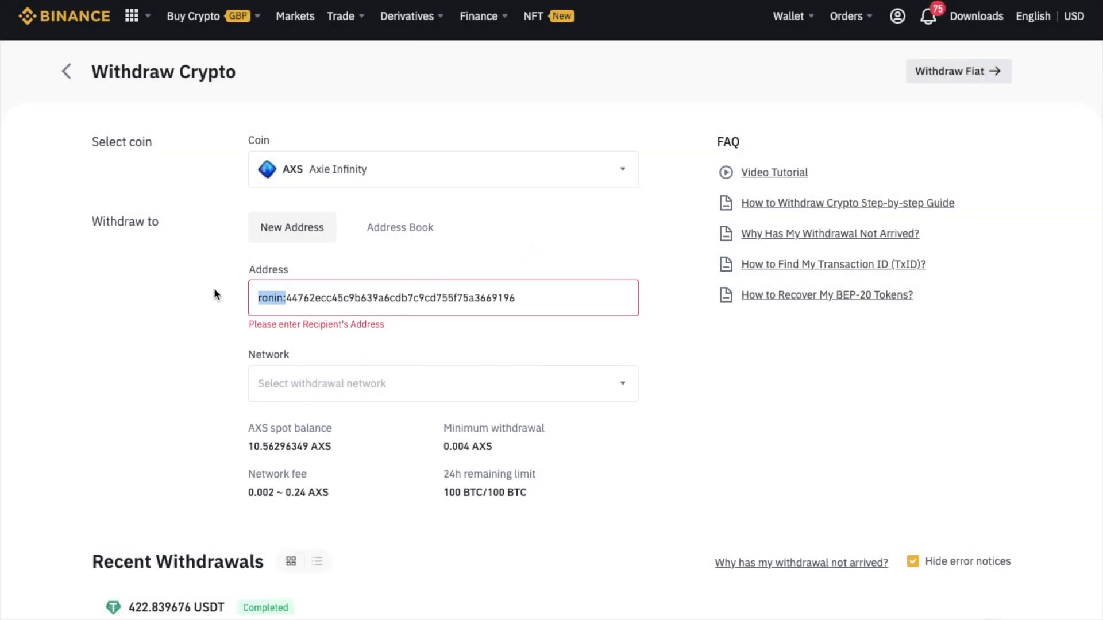
pyautogui.write('0x')
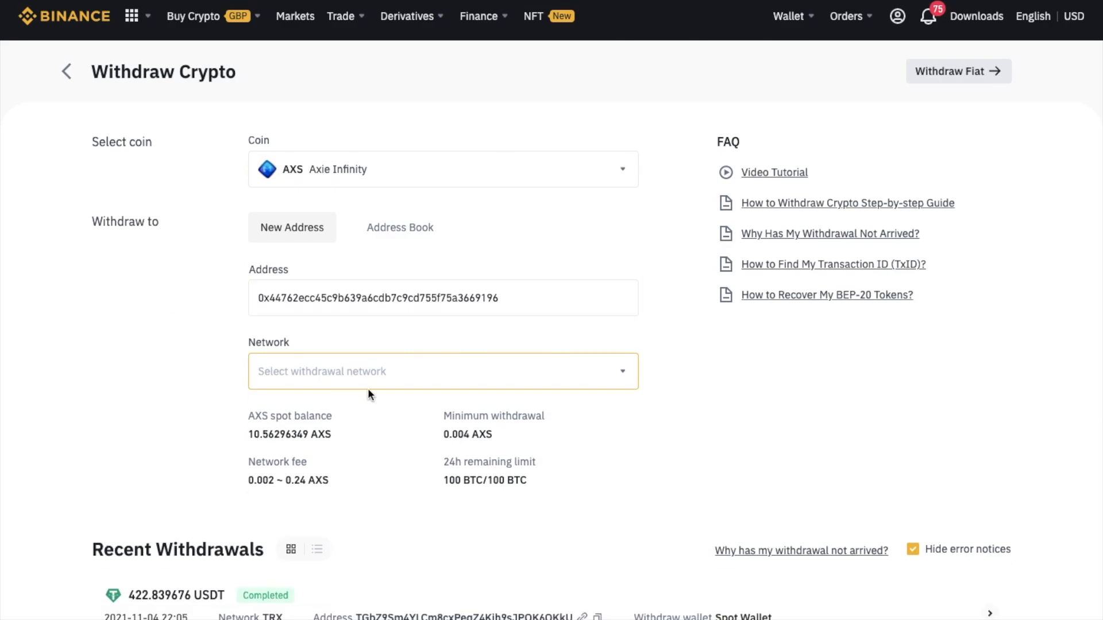
pyautogui.click(442, 371)
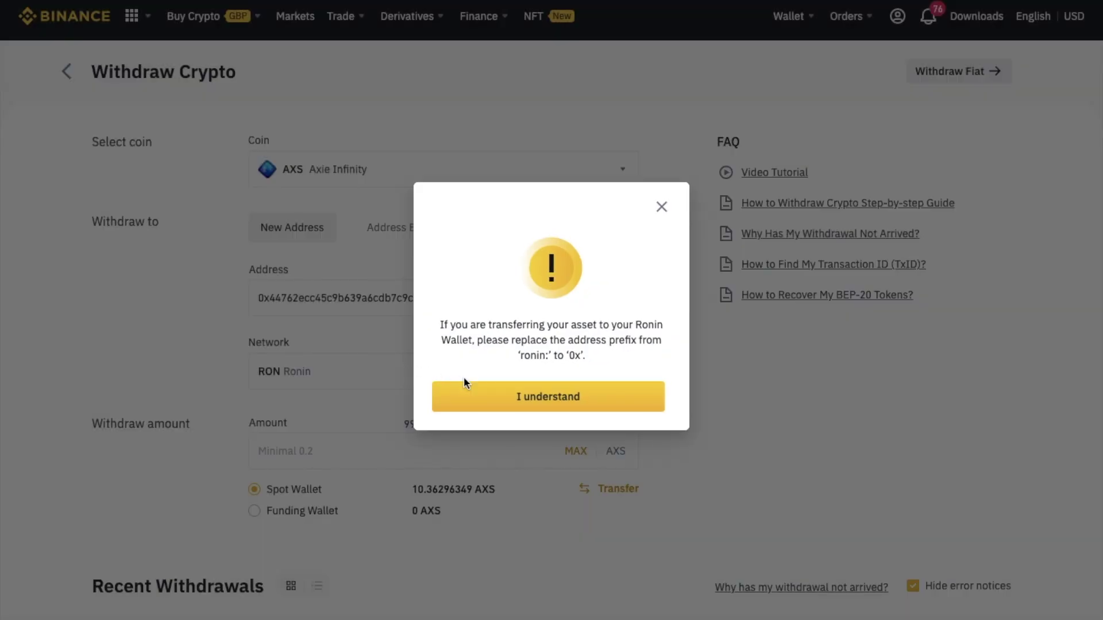
pyautogui.moveTo(493, 396)
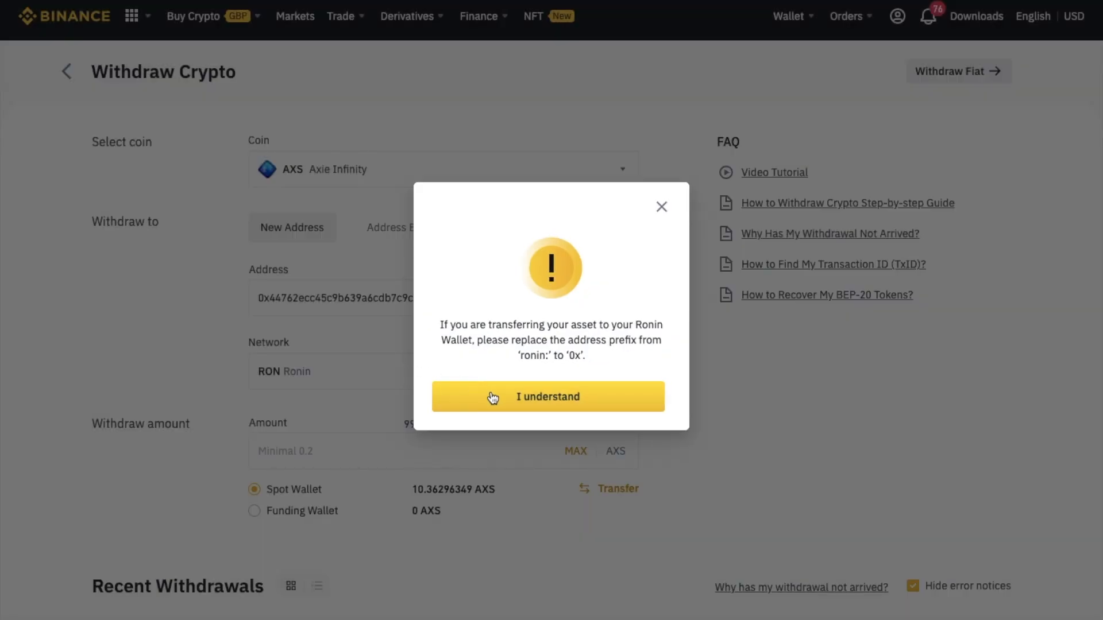
pyautogui.click(547, 396)
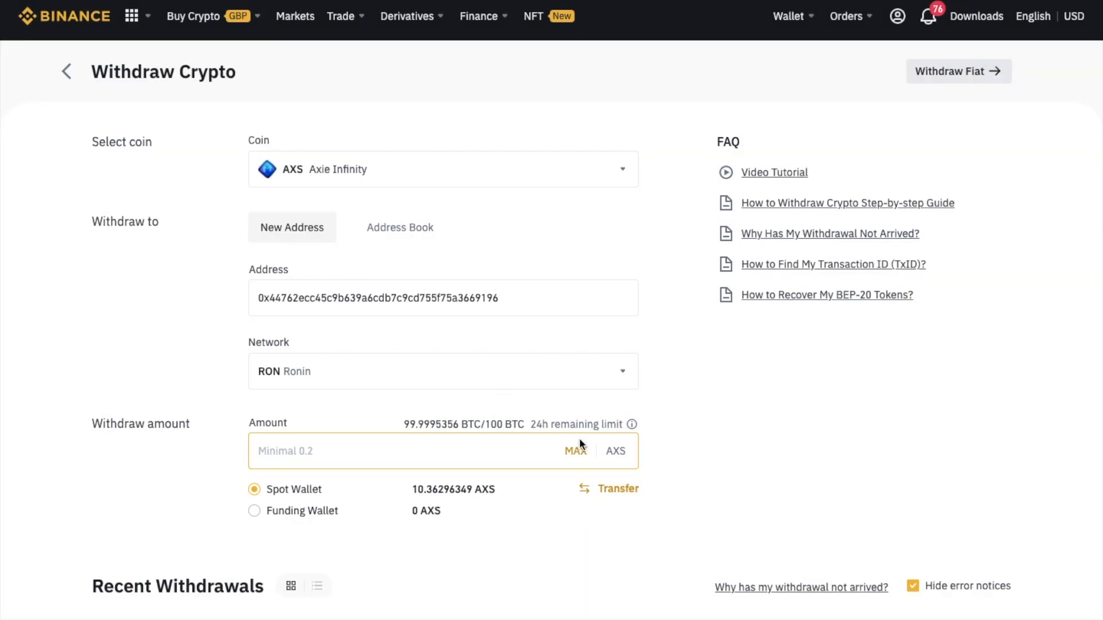
pyautogui.moveTo(579, 455)
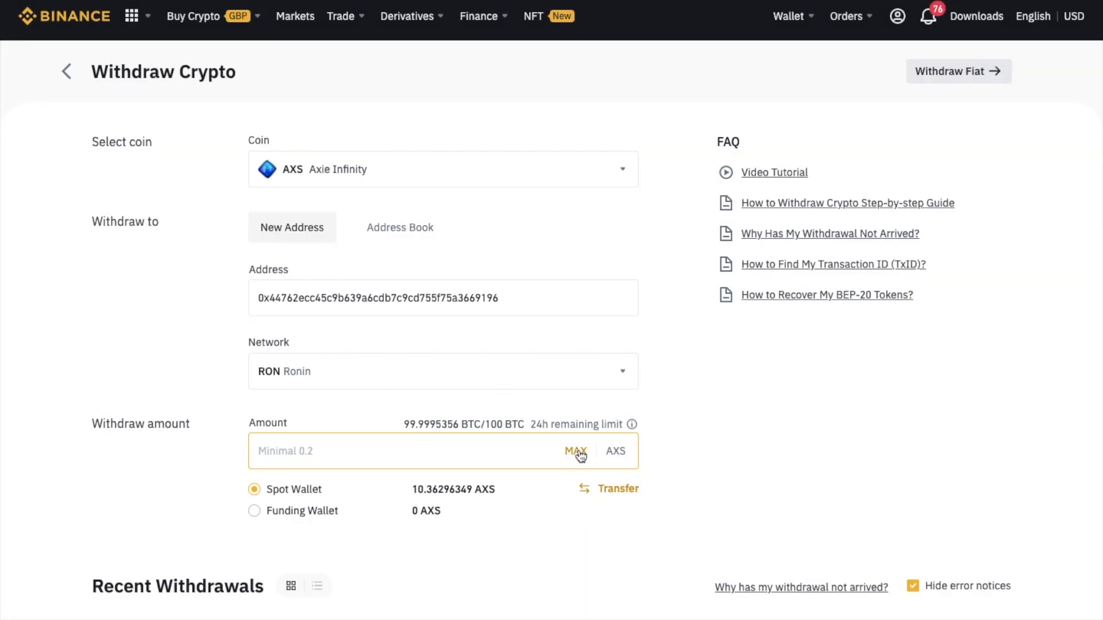
# - Withdraw the maximum AXS balance and confirm the withdrawal details
pyautogui.click(575, 450)
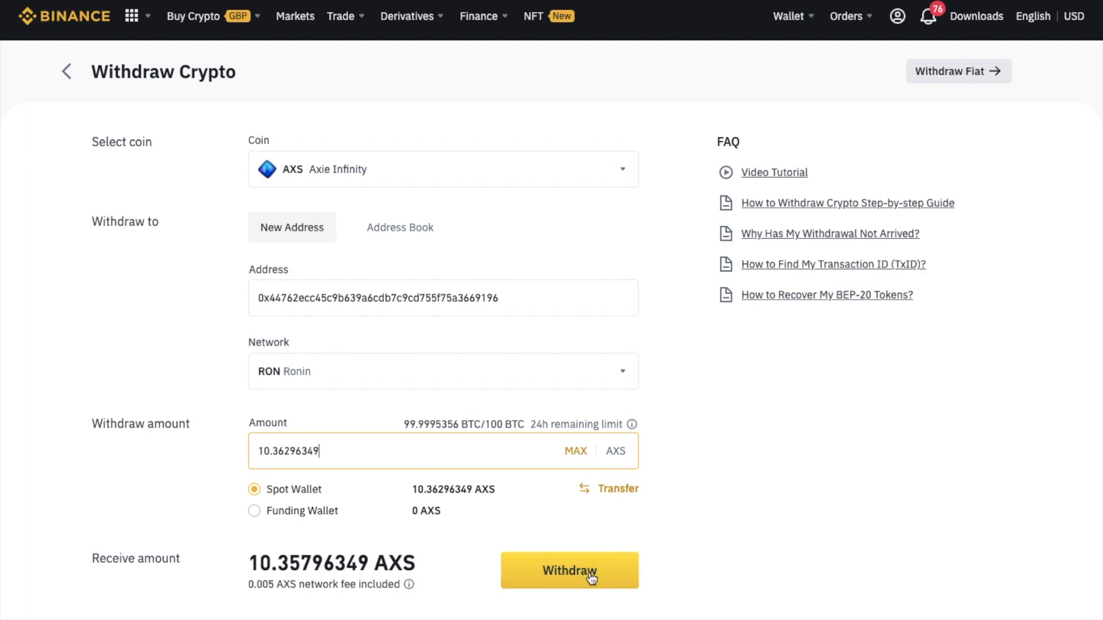
pyautogui.click(568, 571)
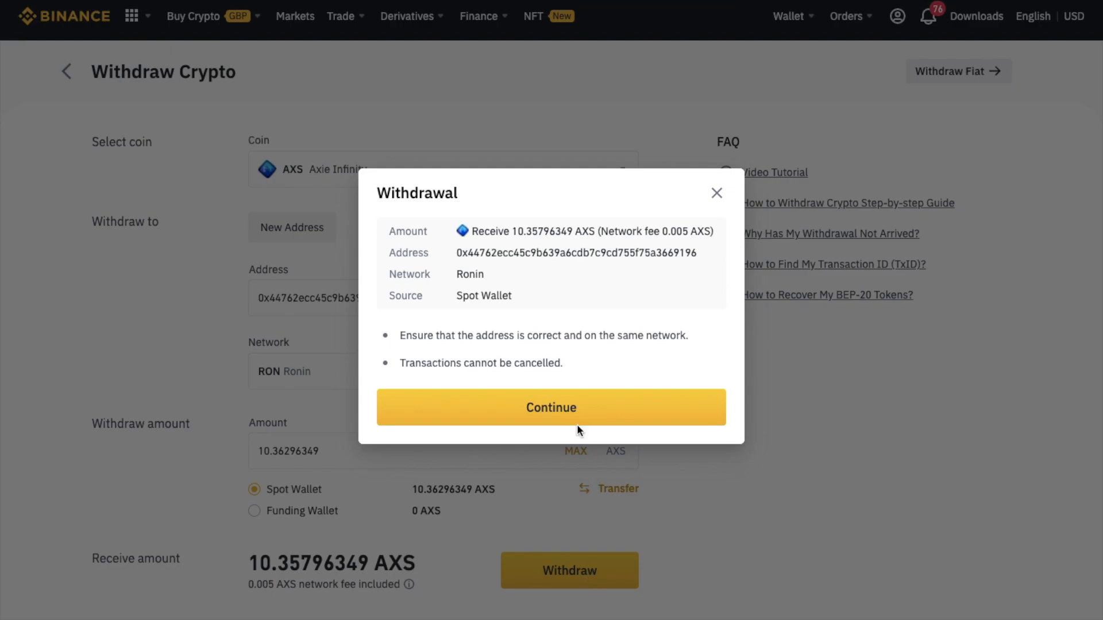
pyautogui.click(550, 407)
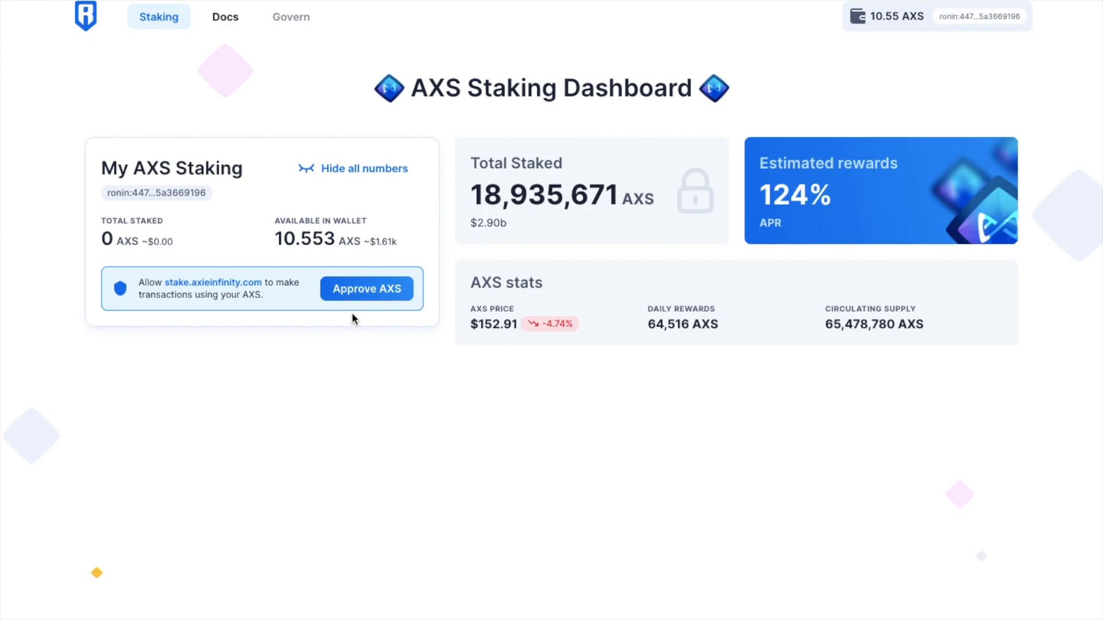
pyautogui.moveTo(367, 289)
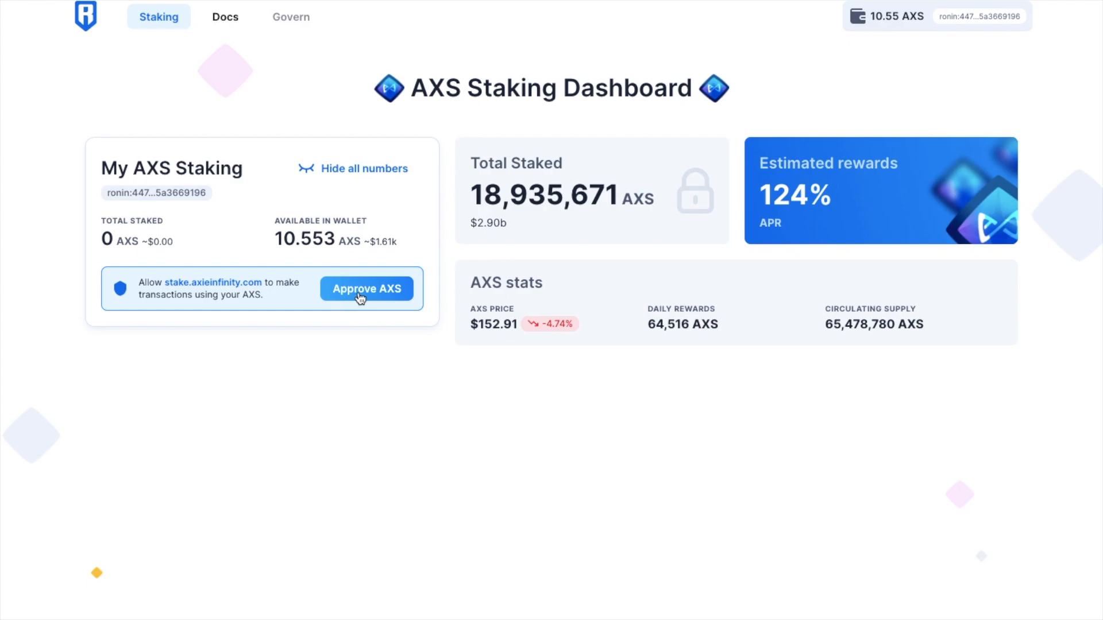
# - Approve the staking site to use the 10.553 AXS in my wallet
pyautogui.click(365, 288)
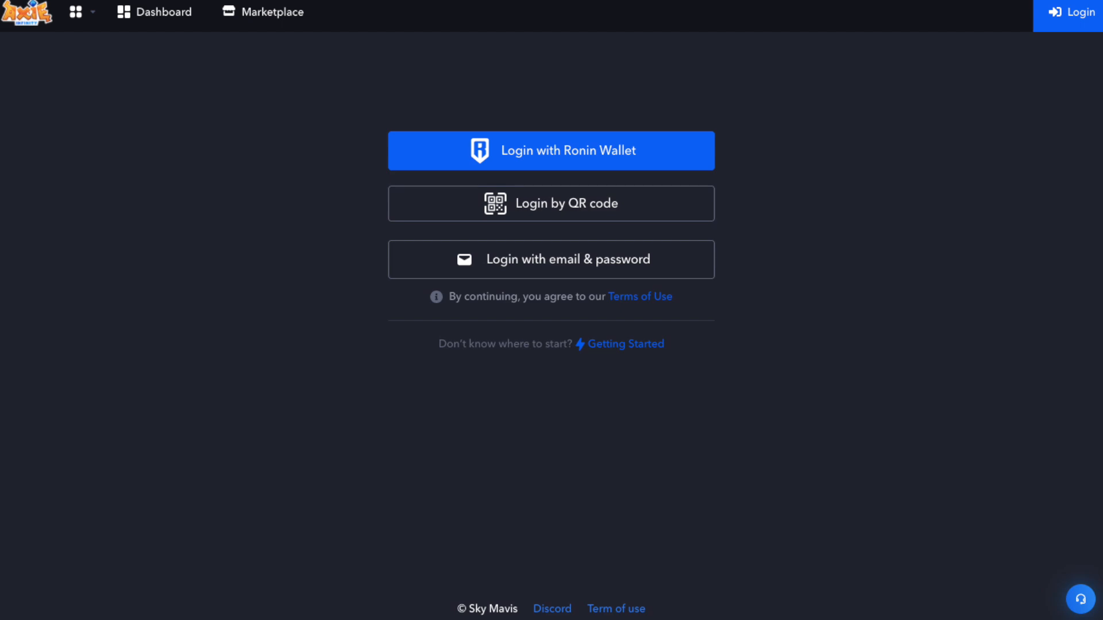
# - Log in with Ronin wallet and save the account name 'EveryBitHelps'
pyautogui.click(550, 149)
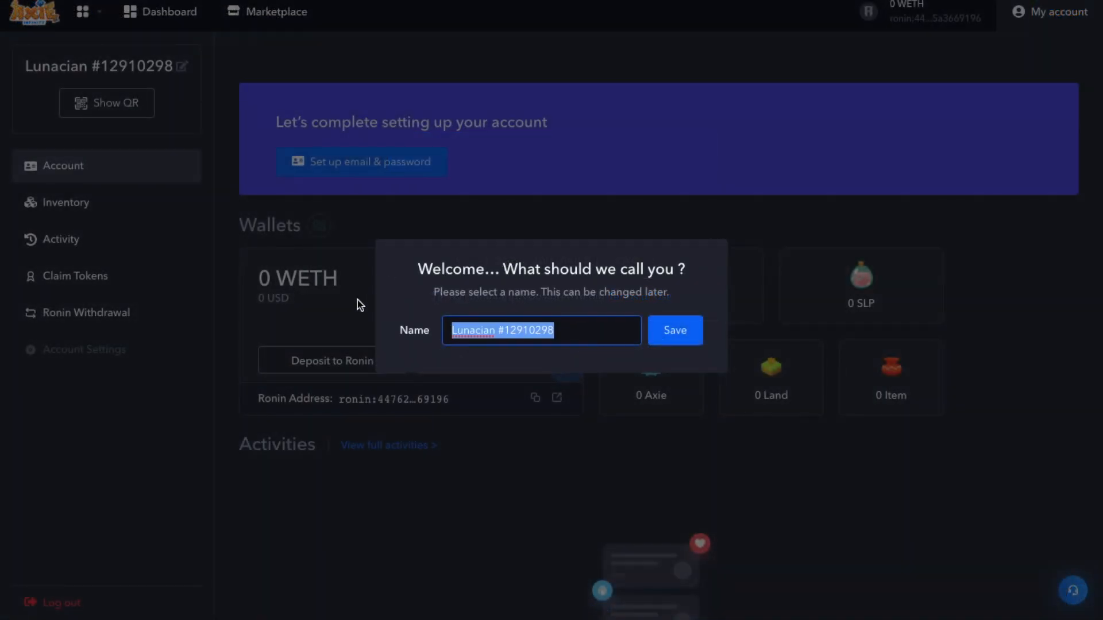
pyautogui.write('EveryBit')
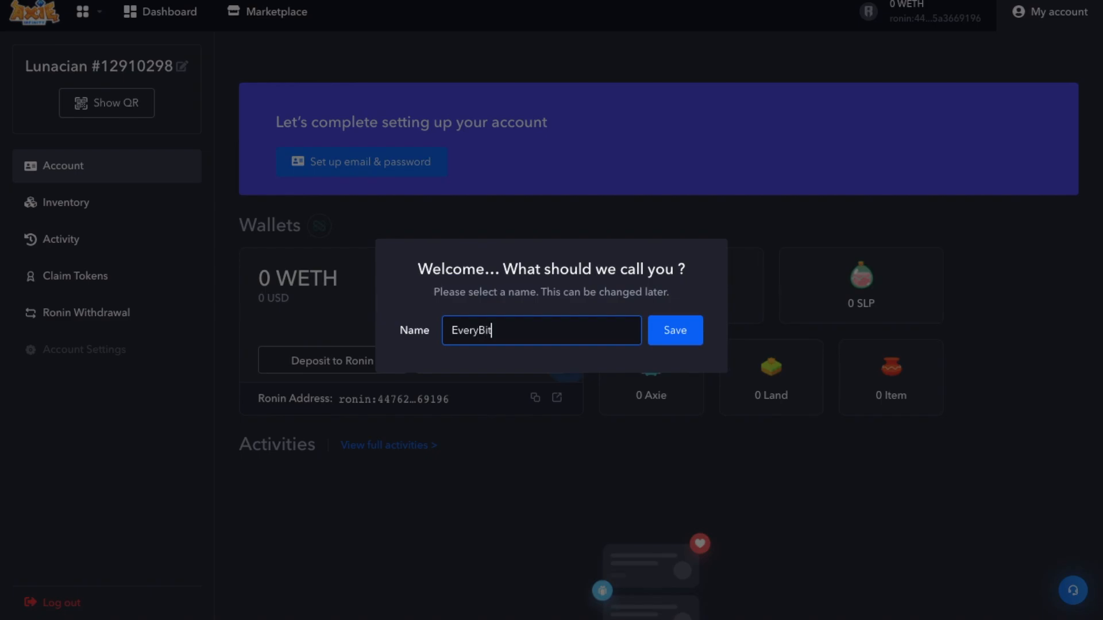
pyautogui.write('Helps')
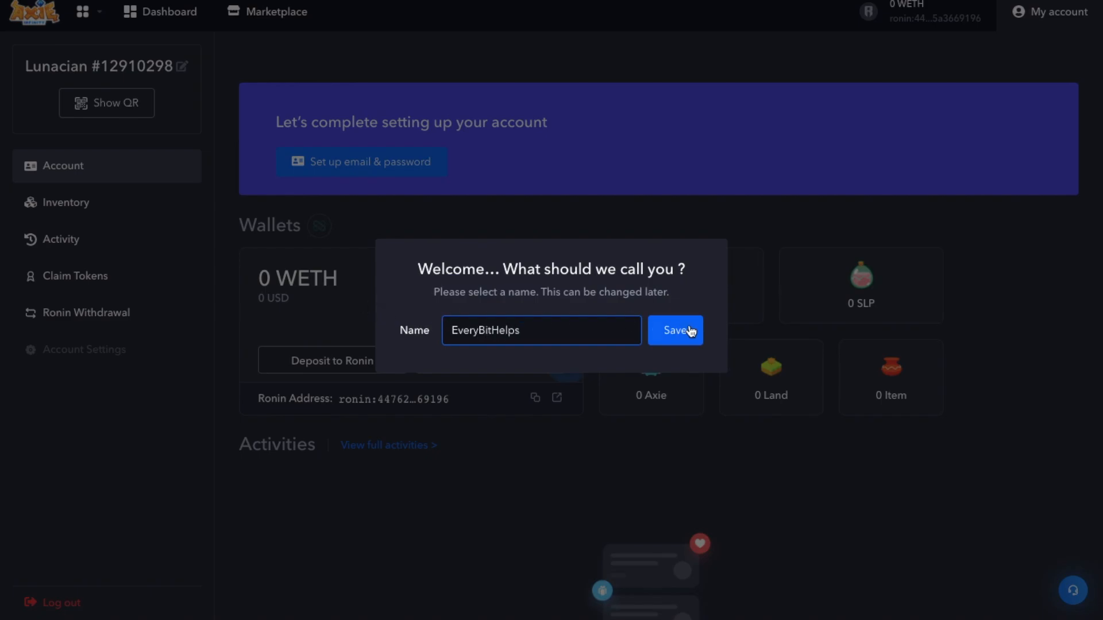
pyautogui.click(674, 330)
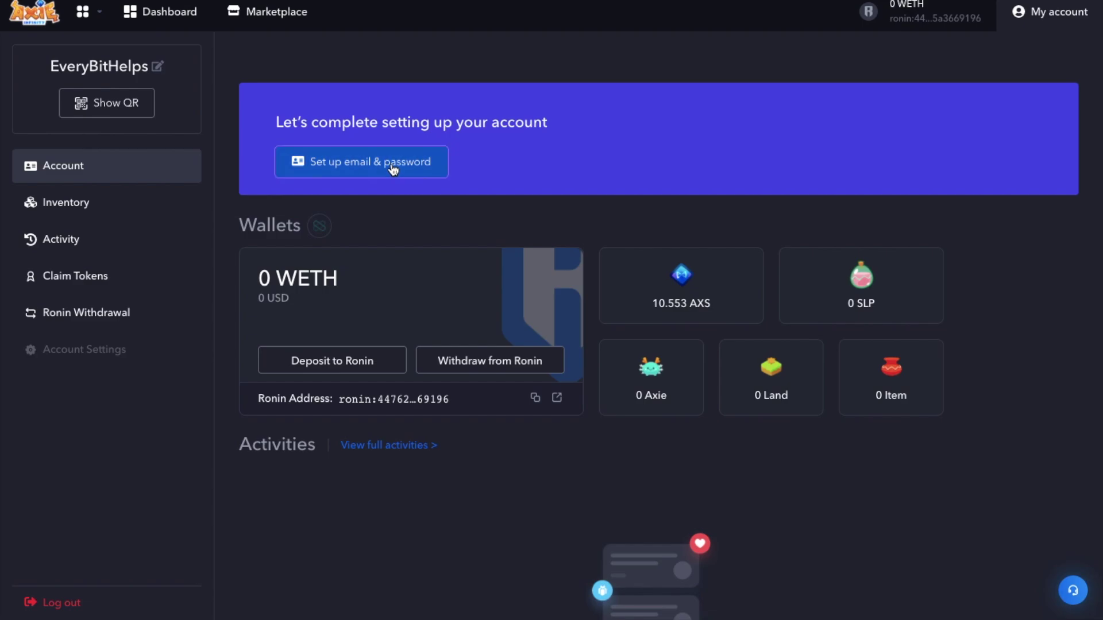
# - Open the email and password setup, then return to the staking dashboard
pyautogui.click(361, 162)
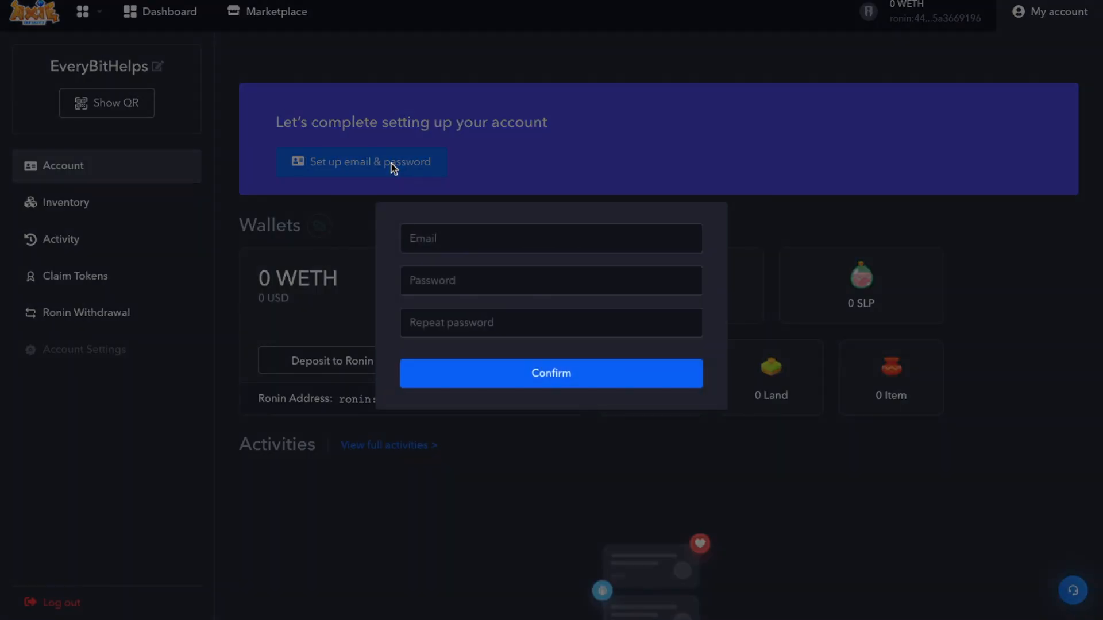
pyautogui.click(550, 372)
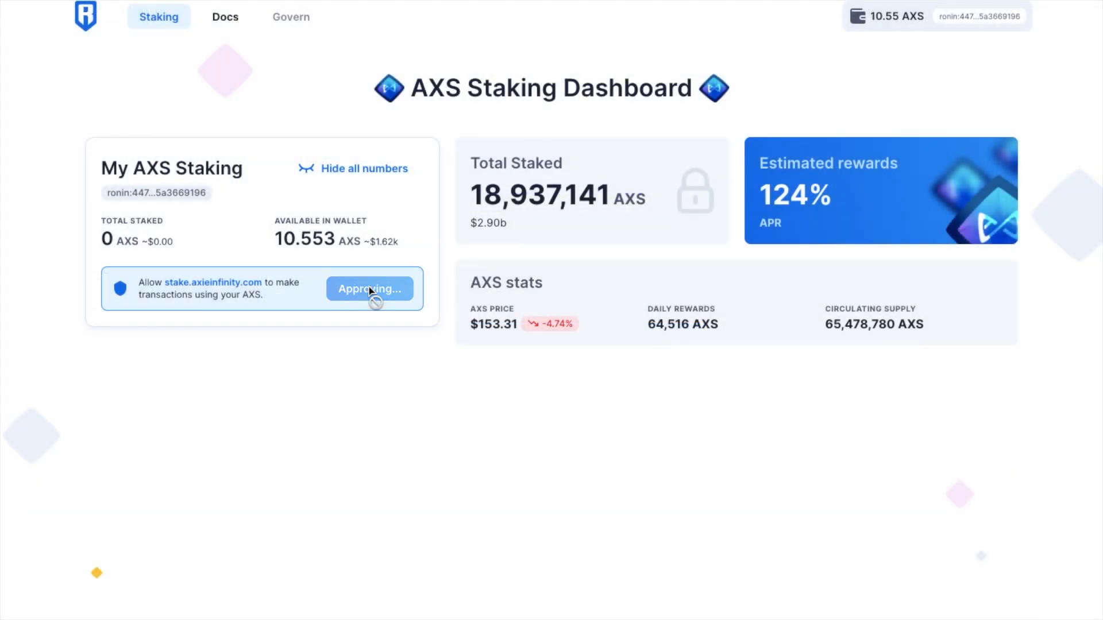
# - Confirm the contract interaction in Ronin Wallet and allow the Trezor once for this session
pyautogui.click(369, 289)
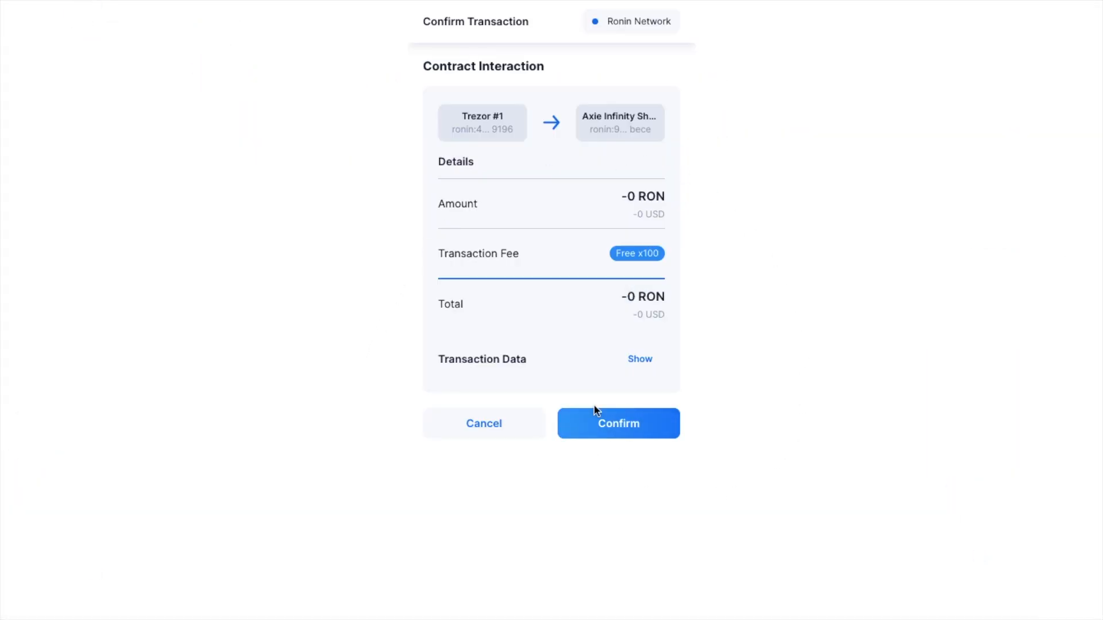
pyautogui.moveTo(645, 434)
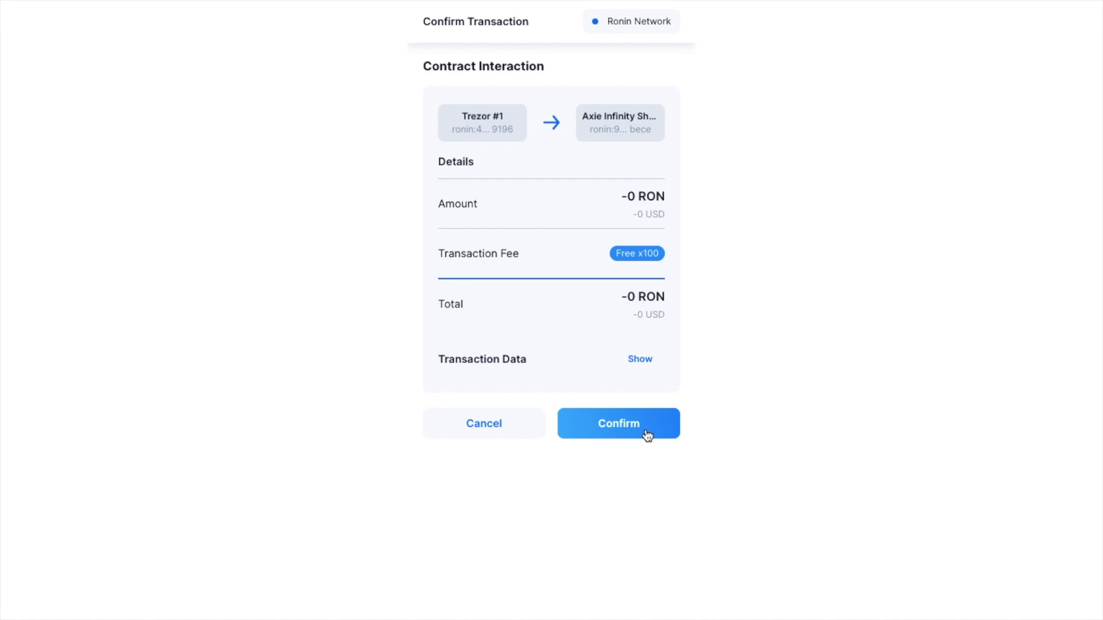
pyautogui.click(618, 423)
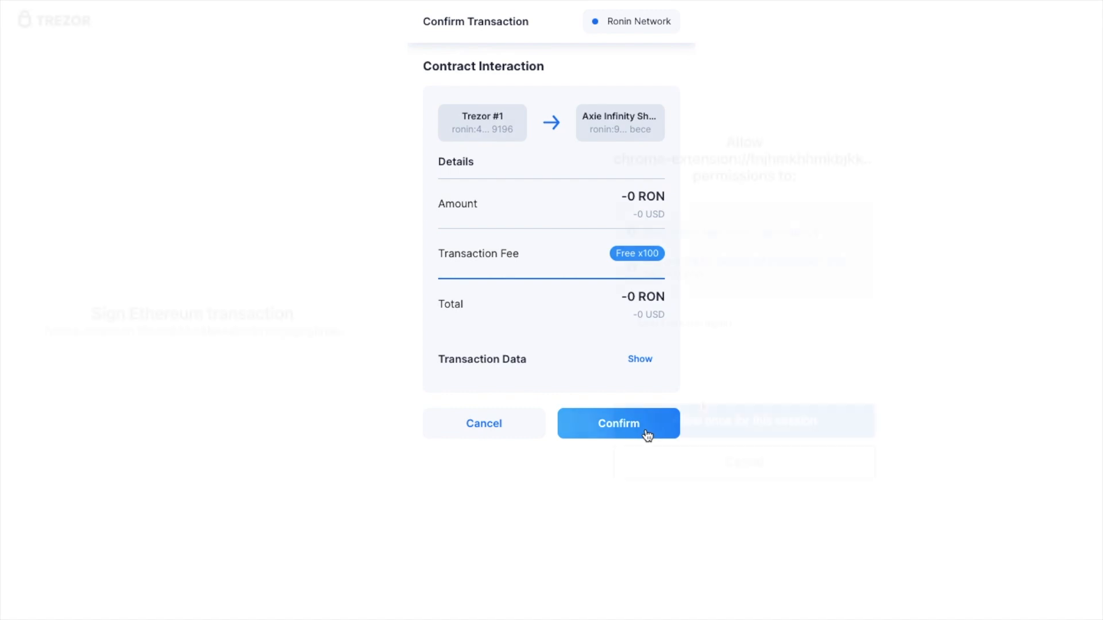
pyautogui.click(618, 423)
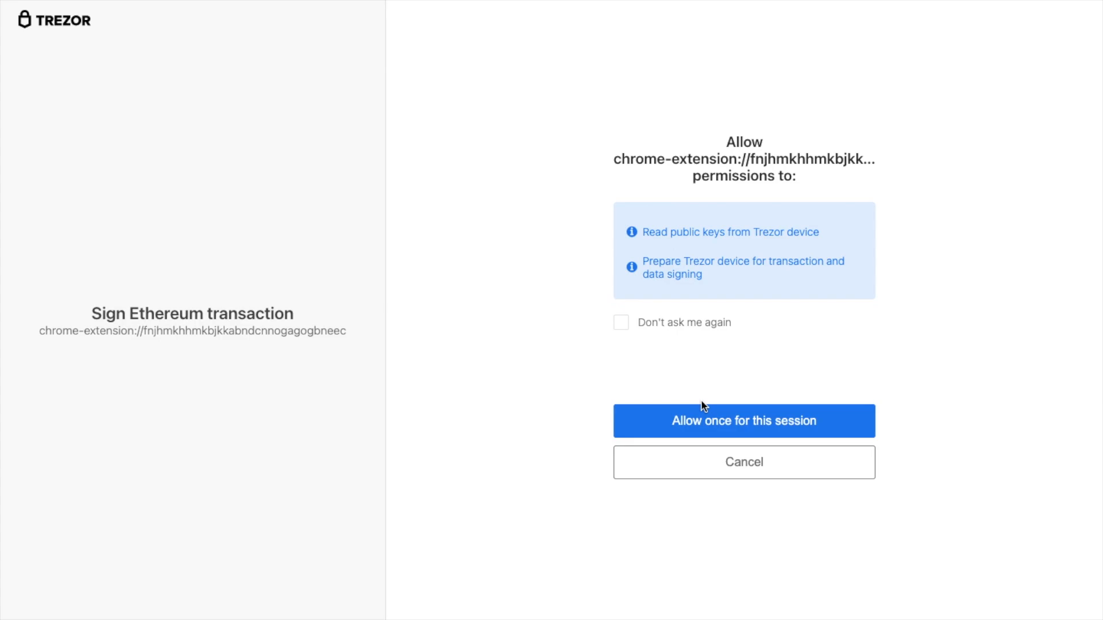
pyautogui.click(743, 420)
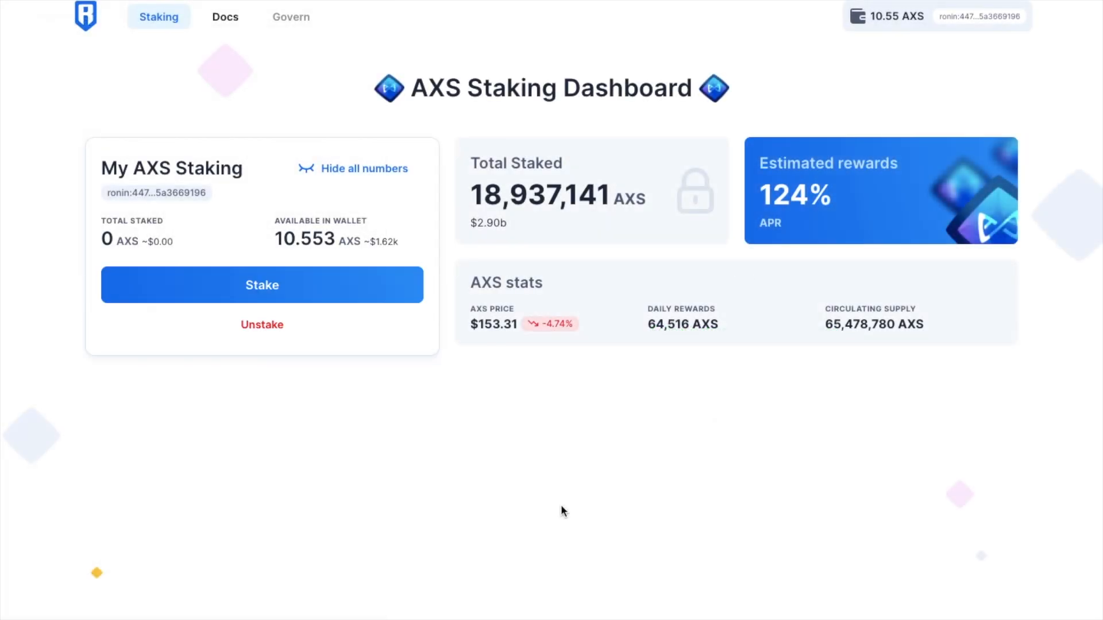
pyautogui.moveTo(363, 291)
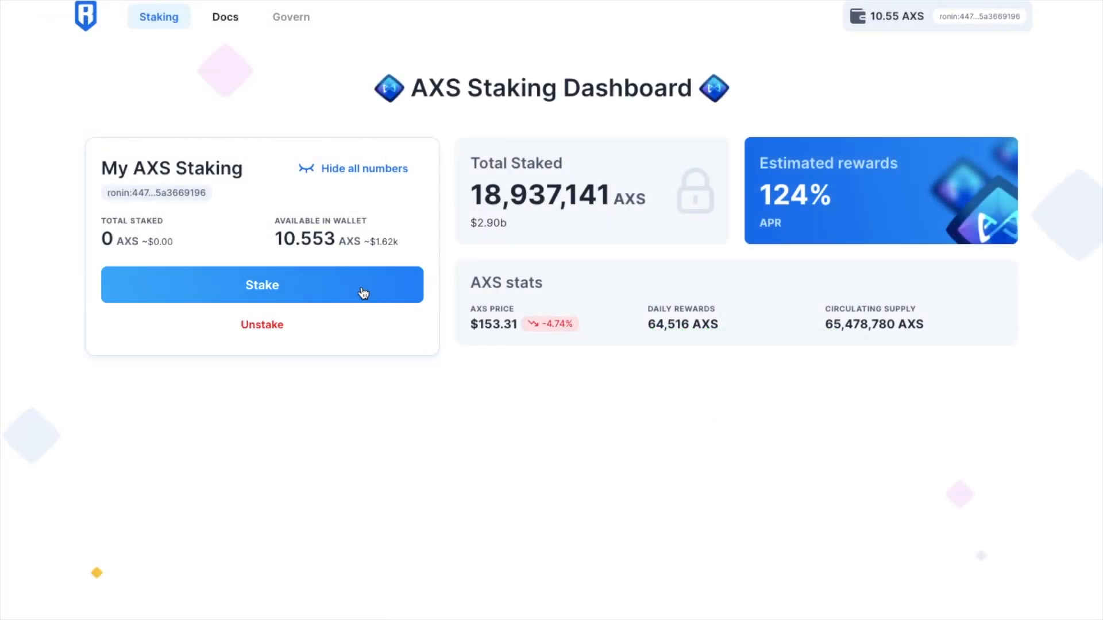
# - Stake the max 10.553 AXS, confirm in Ronin Wallet and dismiss the submitted notice
pyautogui.click(262, 285)
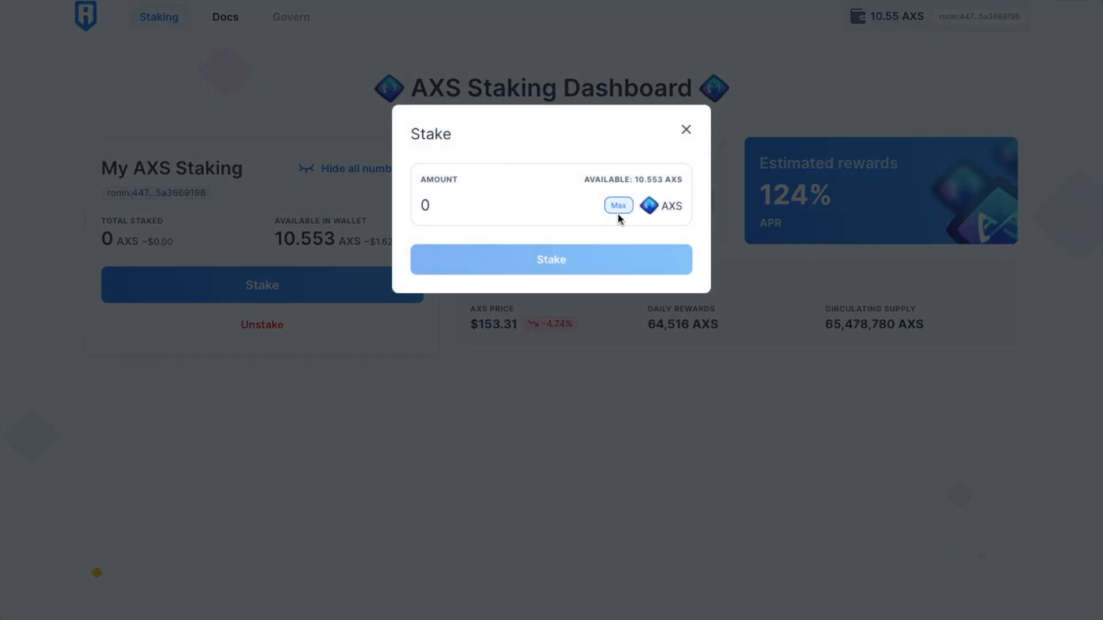
pyautogui.click(551, 258)
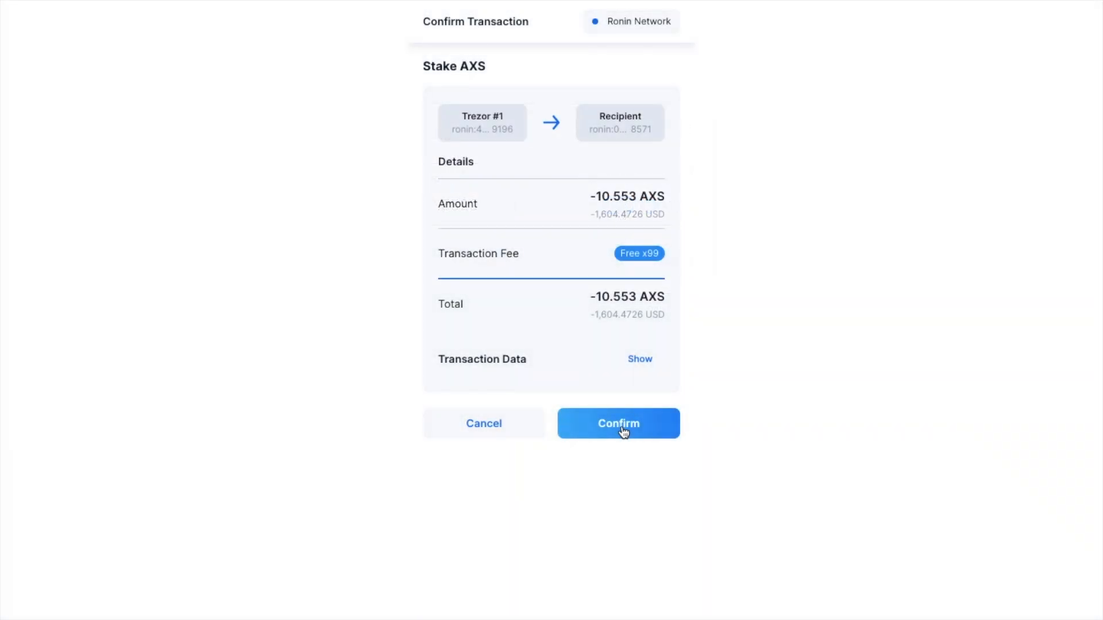
pyautogui.click(618, 423)
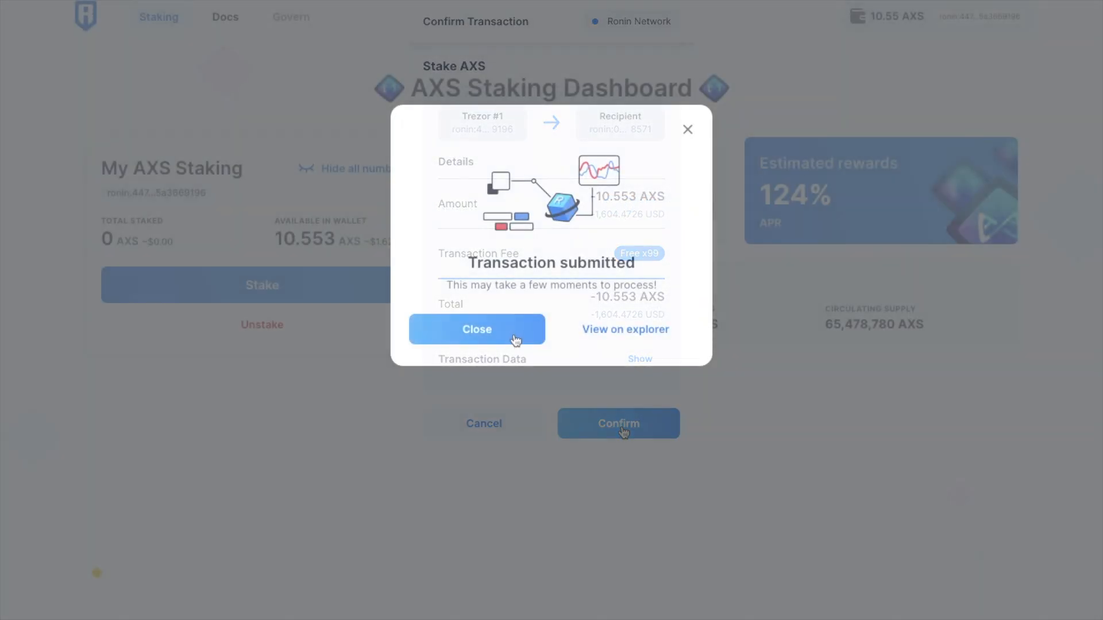
pyautogui.click(618, 423)
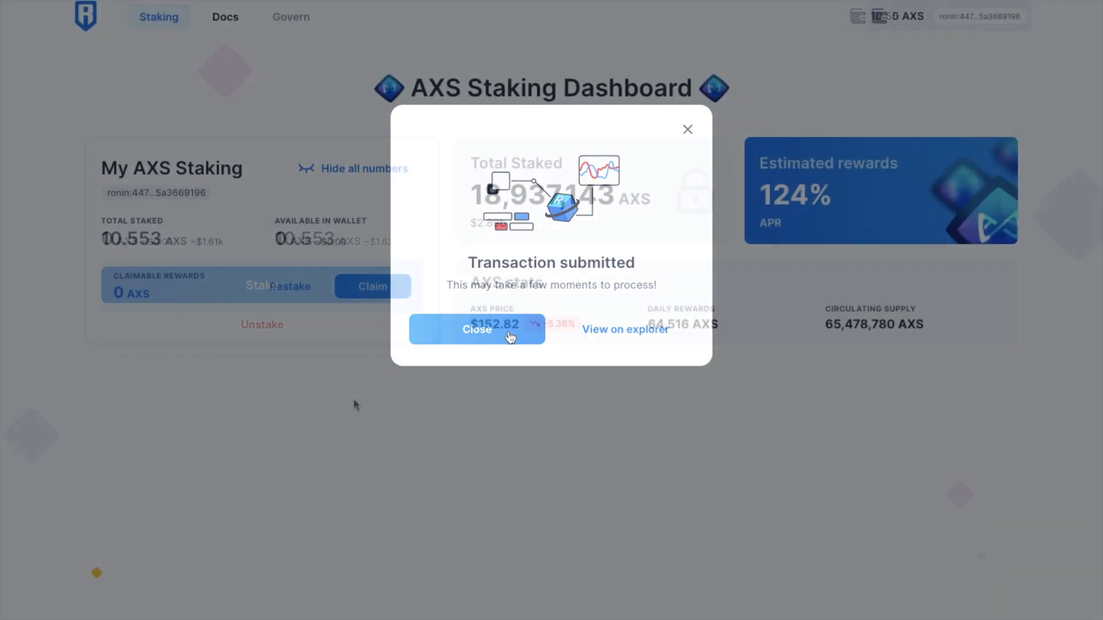
pyautogui.click(476, 329)
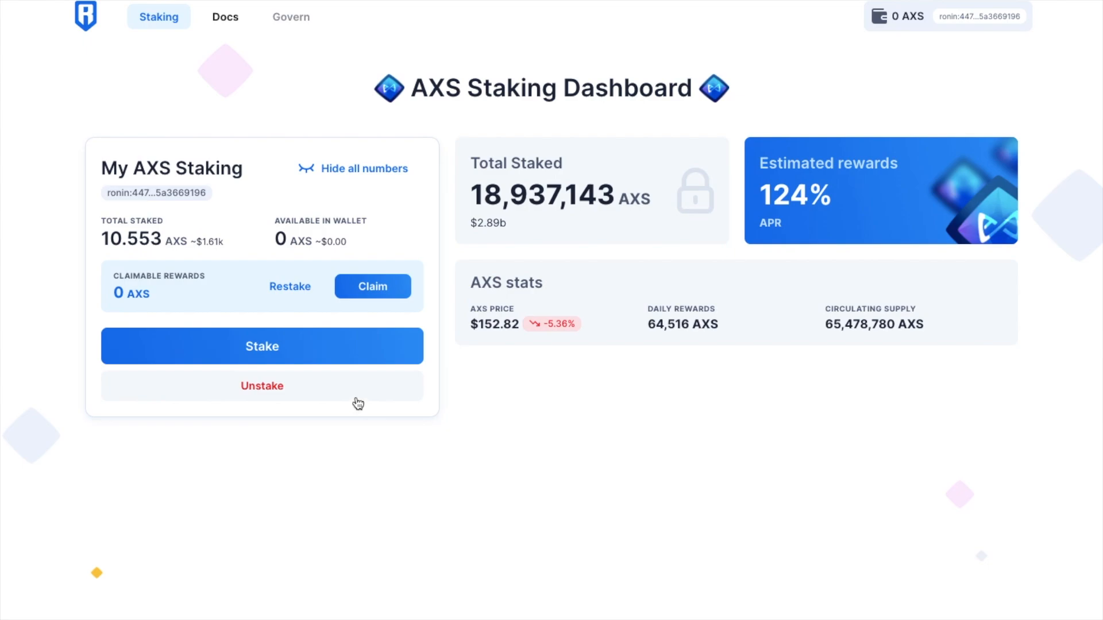
pyautogui.moveTo(209, 303)
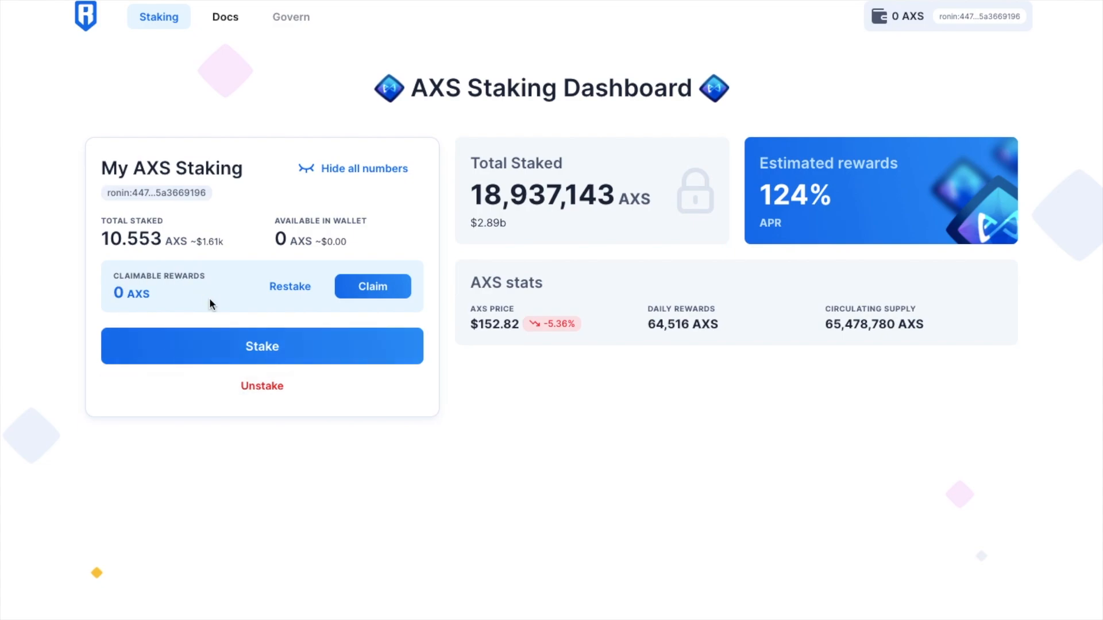
pyautogui.moveTo(361, 306)
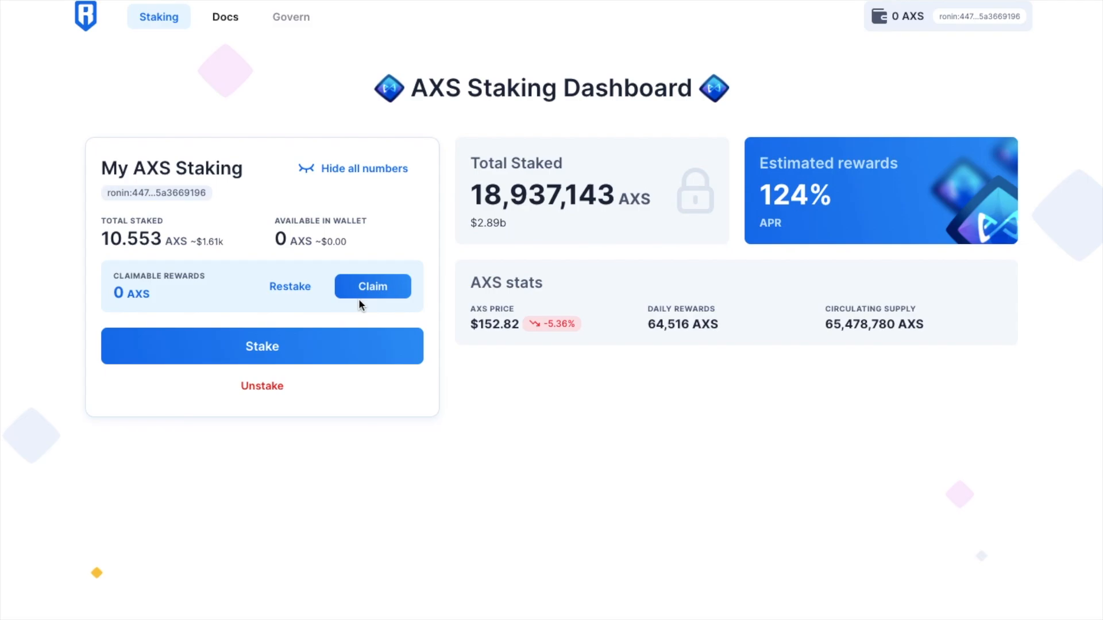
pyautogui.moveTo(290, 286)
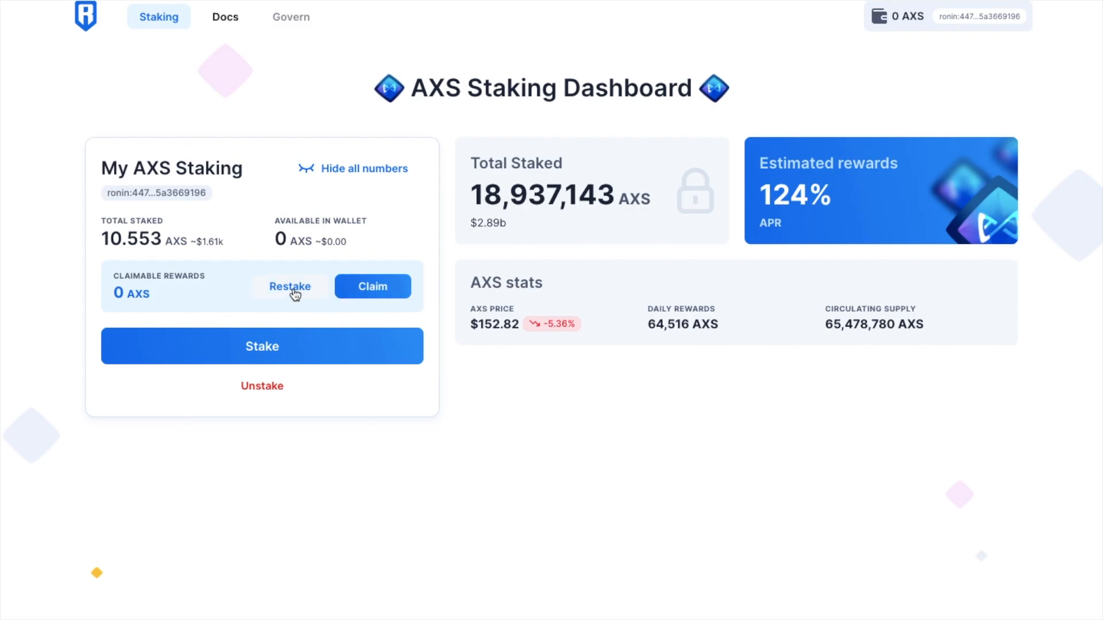
# - View the claim-and-restake prompt showing 0 AXS rewards and close it without restaking
pyautogui.click(290, 286)
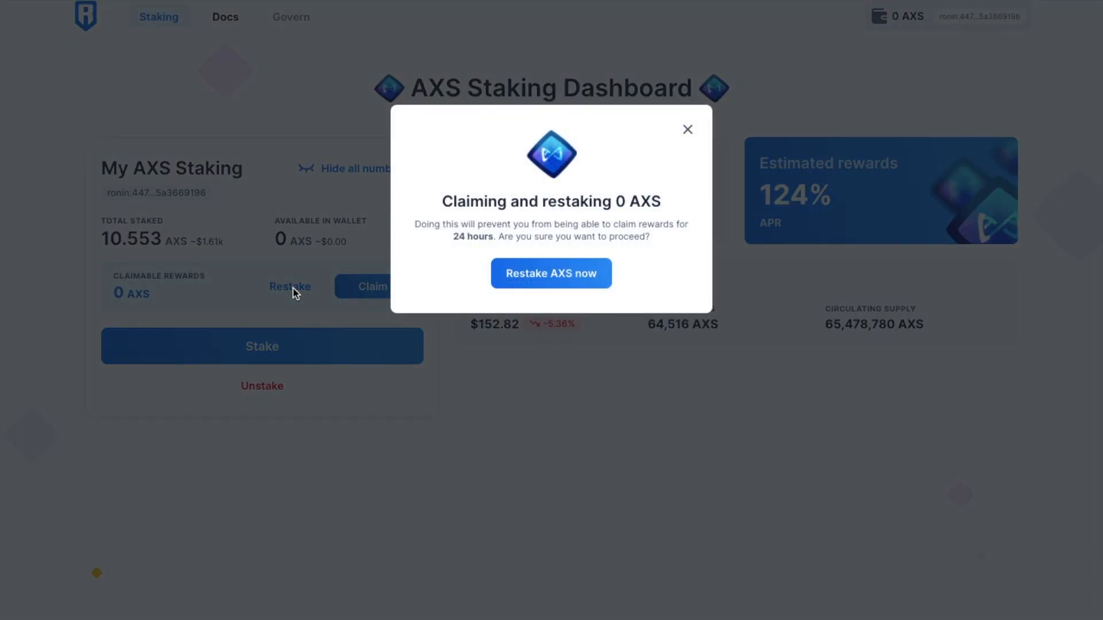
pyautogui.moveTo(550, 273)
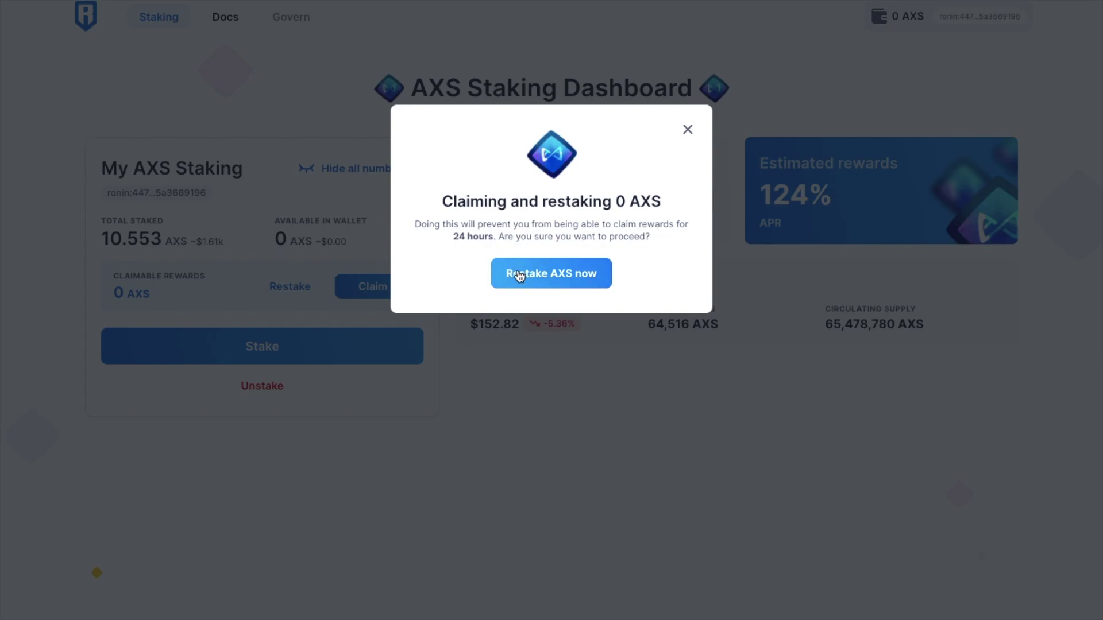
pyautogui.moveTo(610, 234)
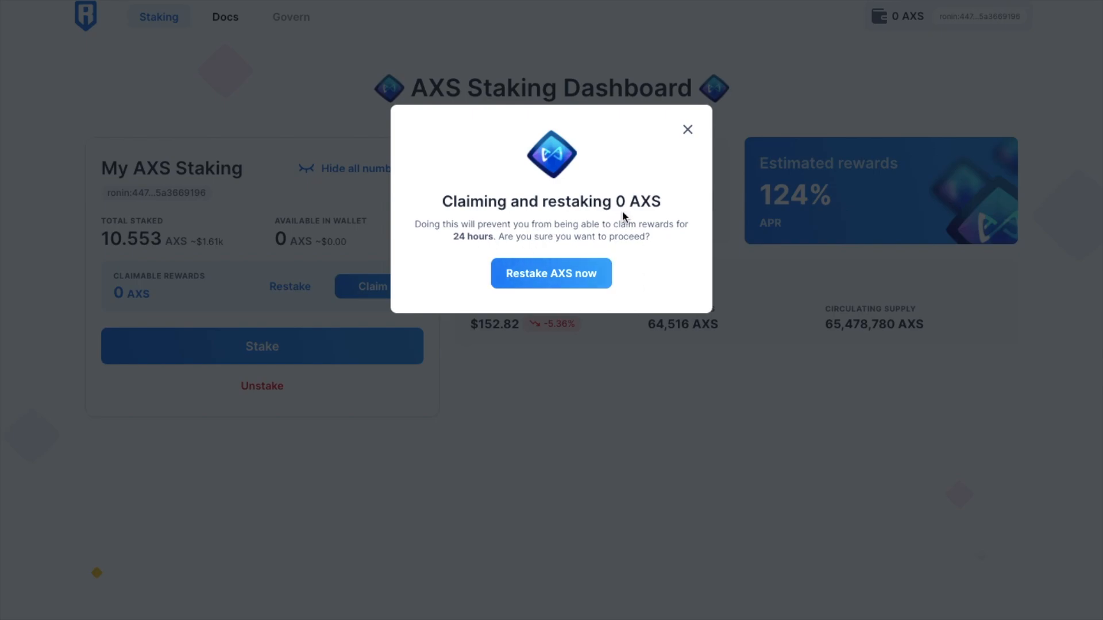
pyautogui.moveTo(688, 130)
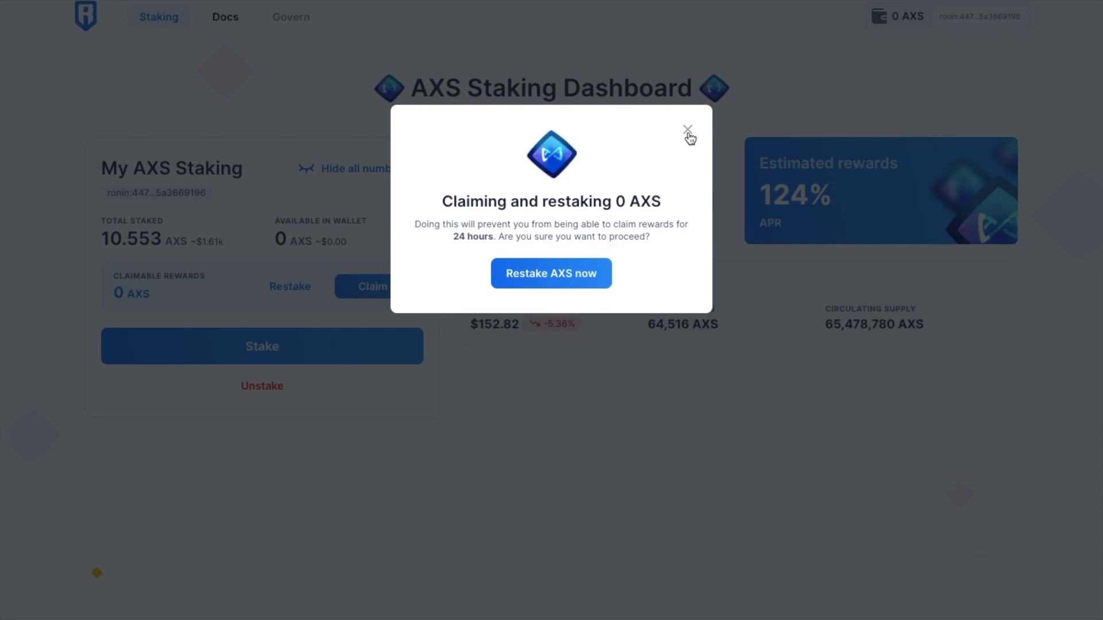
pyautogui.click(687, 131)
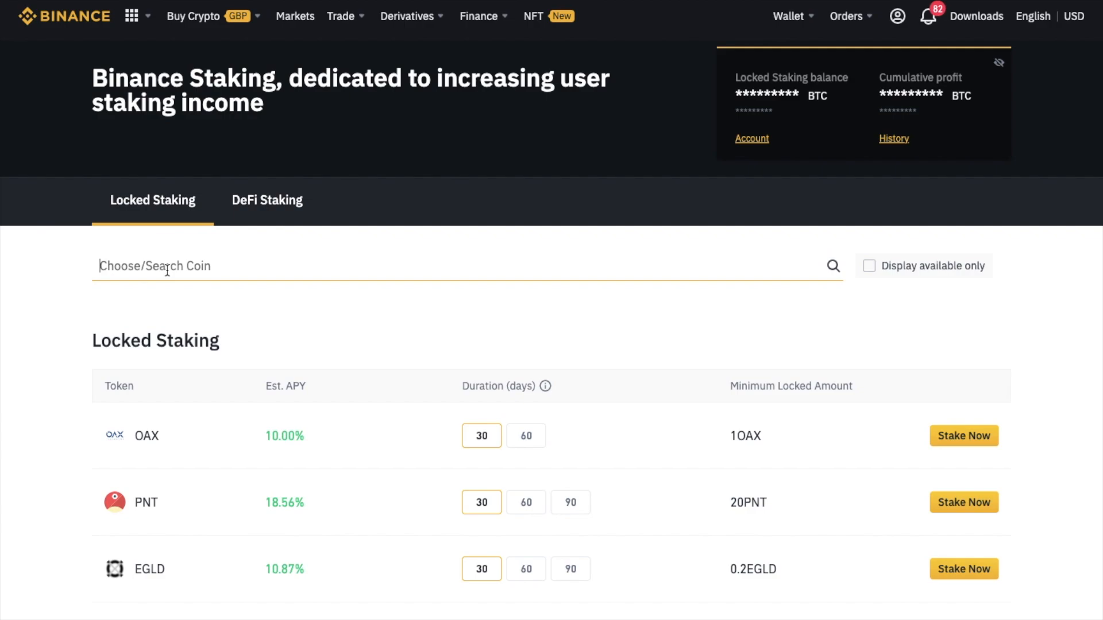
# - Search 'axs' in Binance Locked Staking and start a stake of AXS
pyautogui.write('ax')
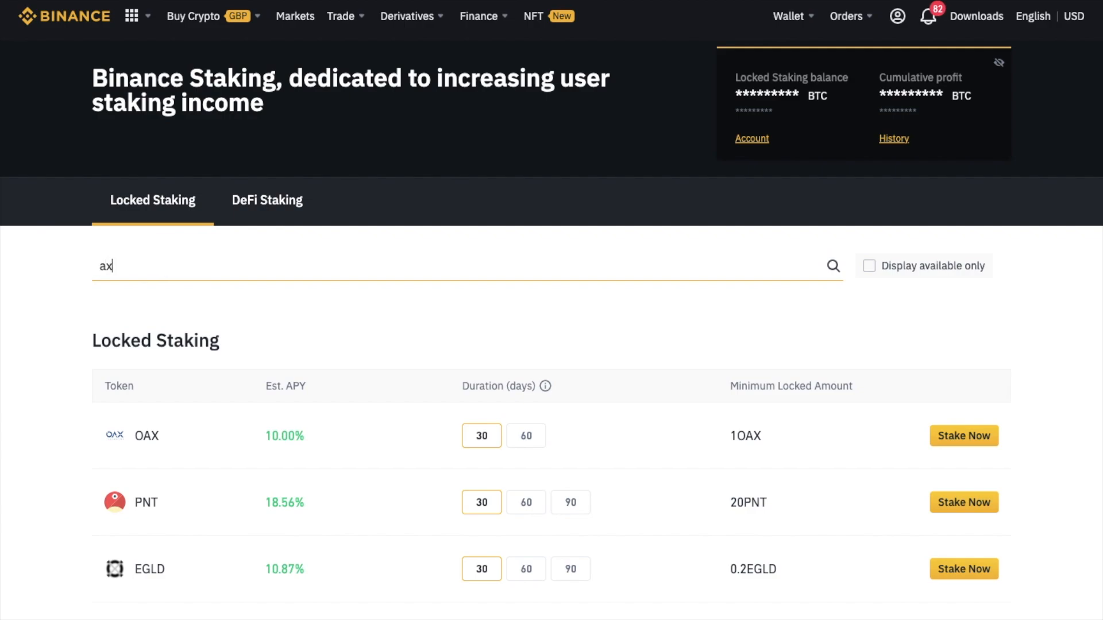
pyautogui.write('s')
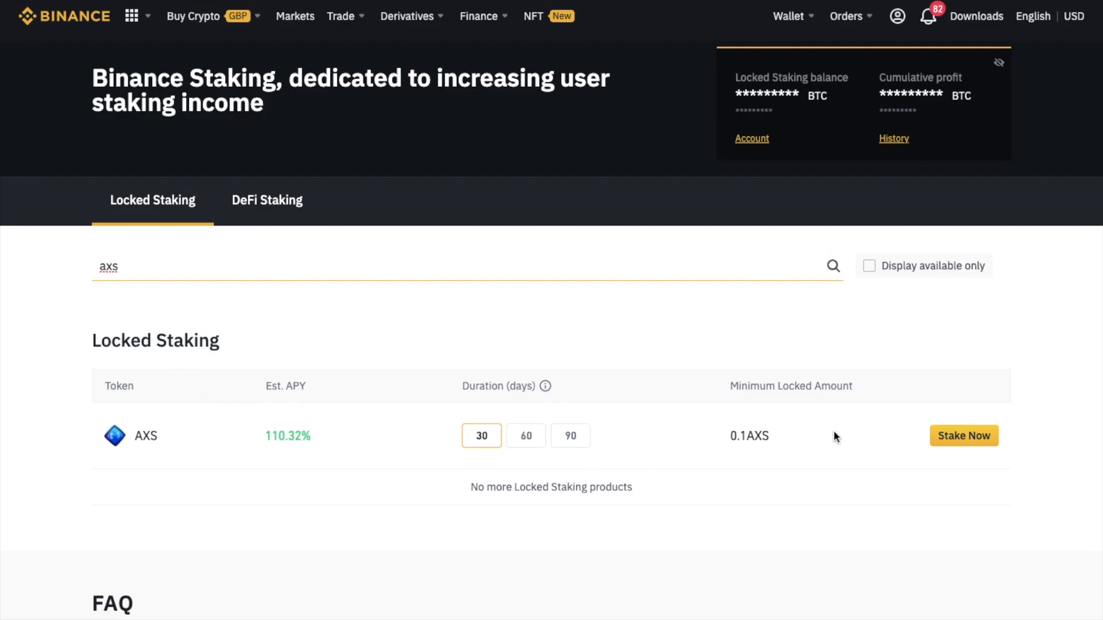
pyautogui.click(963, 435)
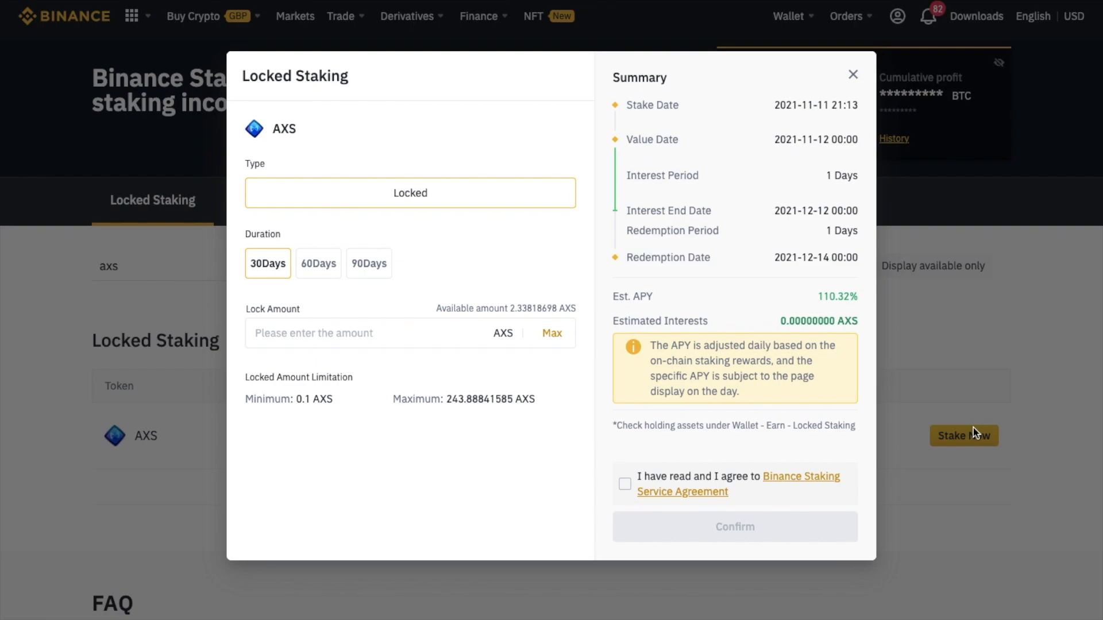
pyautogui.moveTo(413, 283)
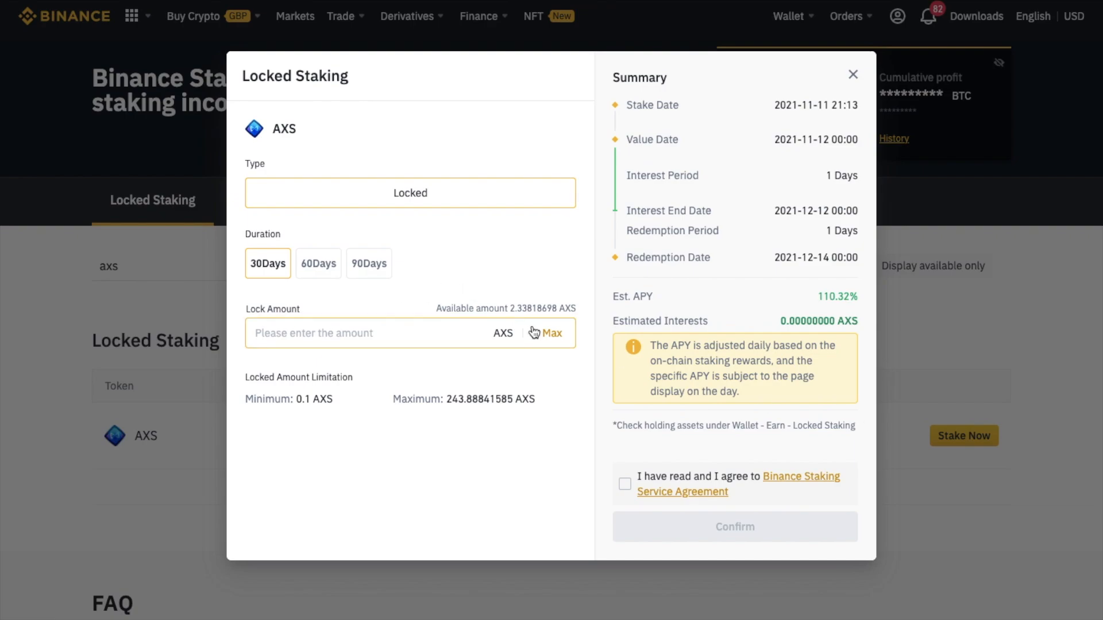
# - Lock the max 2.33818698 AXS for 30 days and accept the service agreement
pyautogui.click(551, 333)
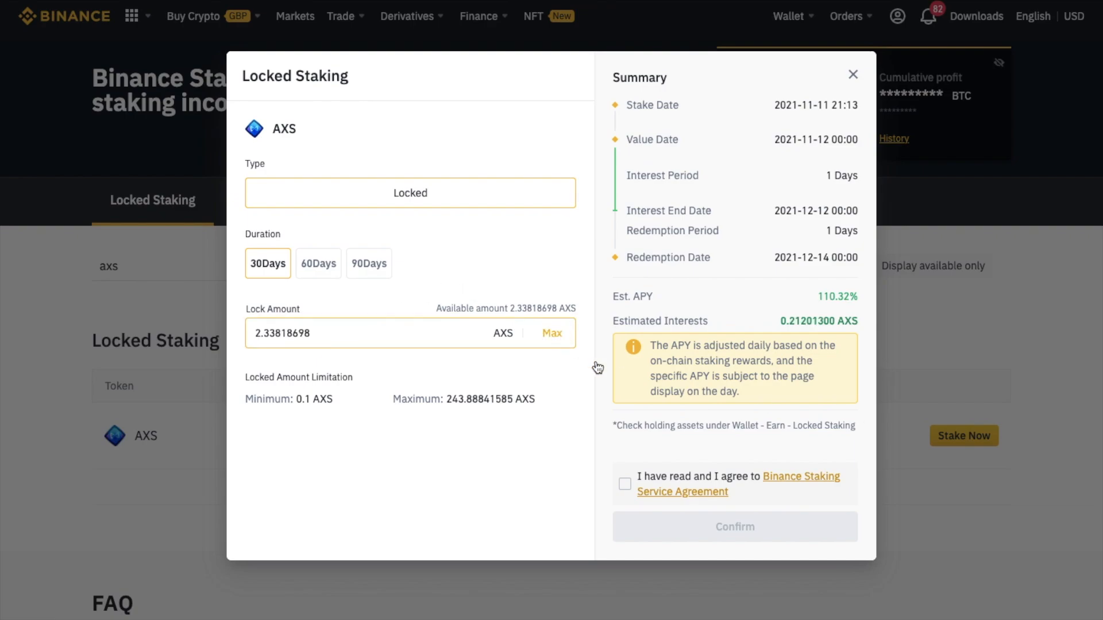
pyautogui.click(624, 484)
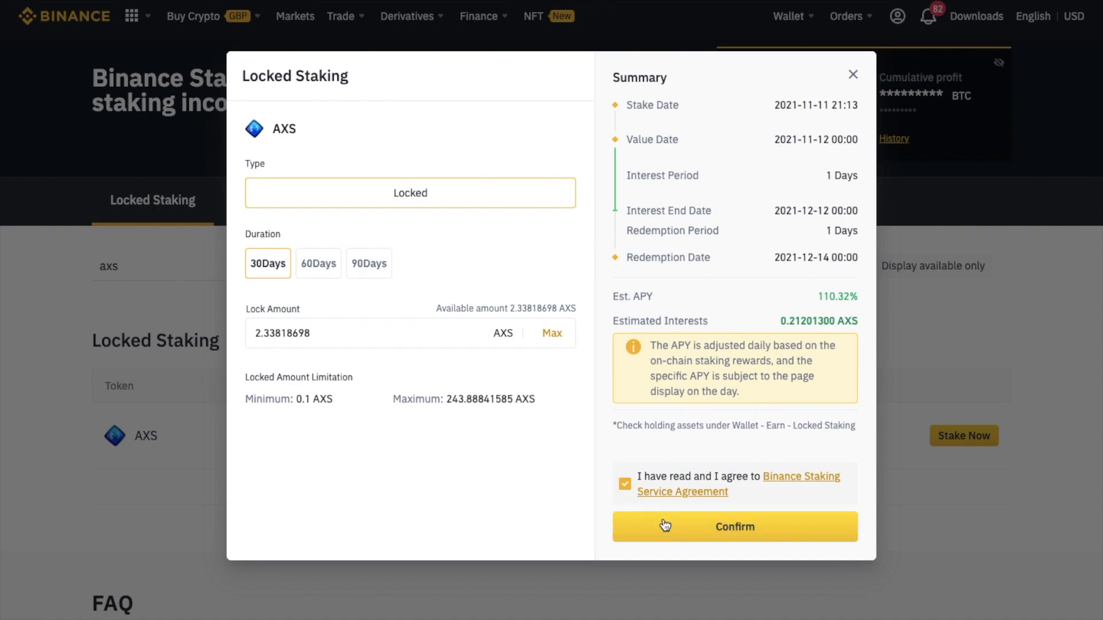